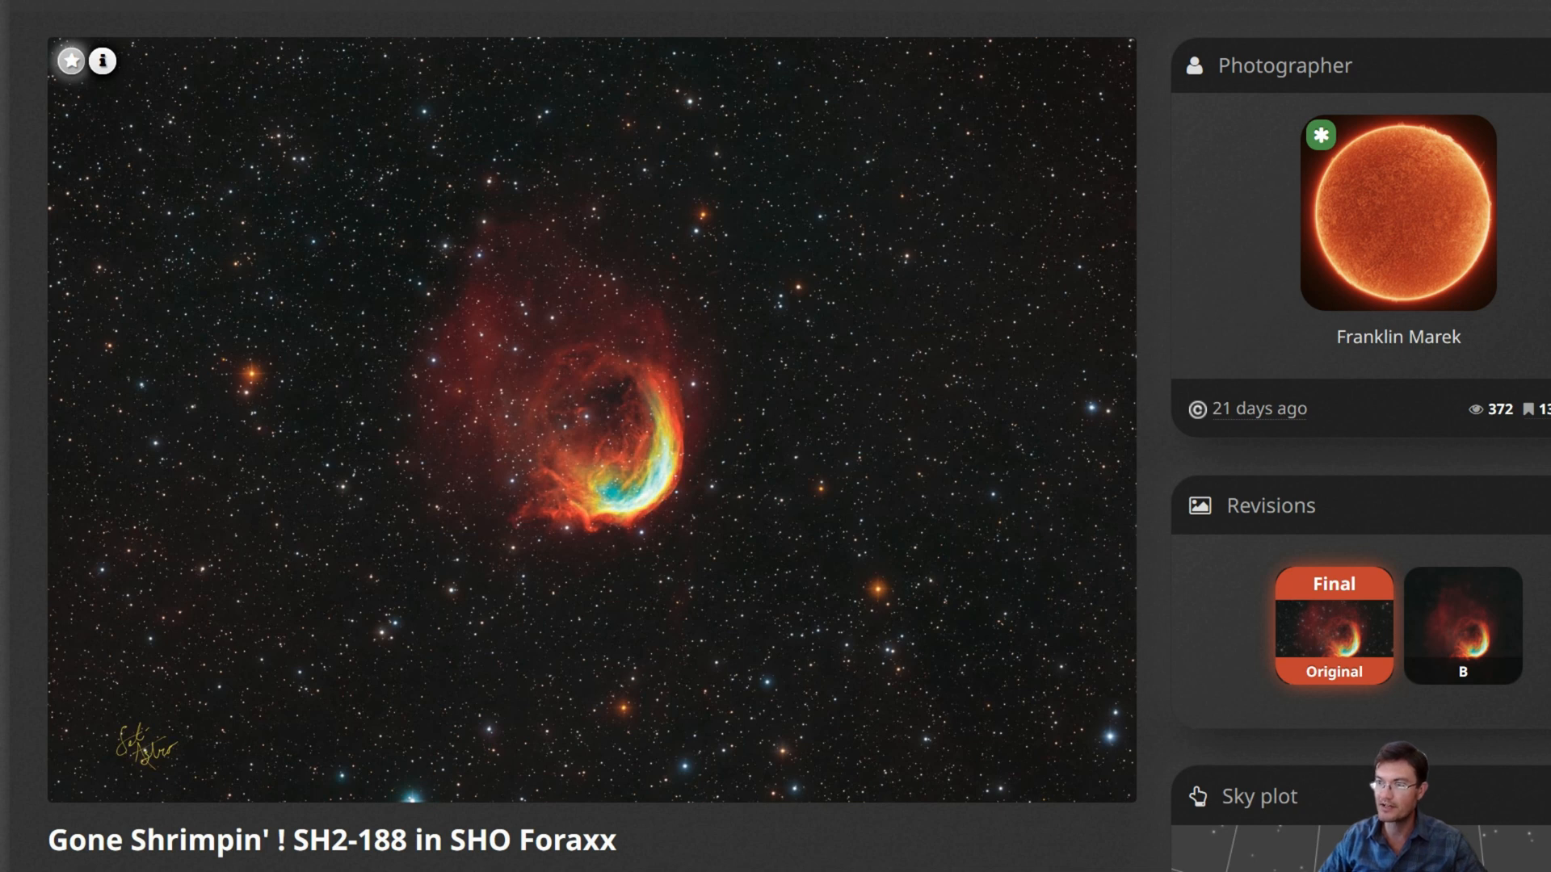
pyautogui.moveTo(1226, 301)
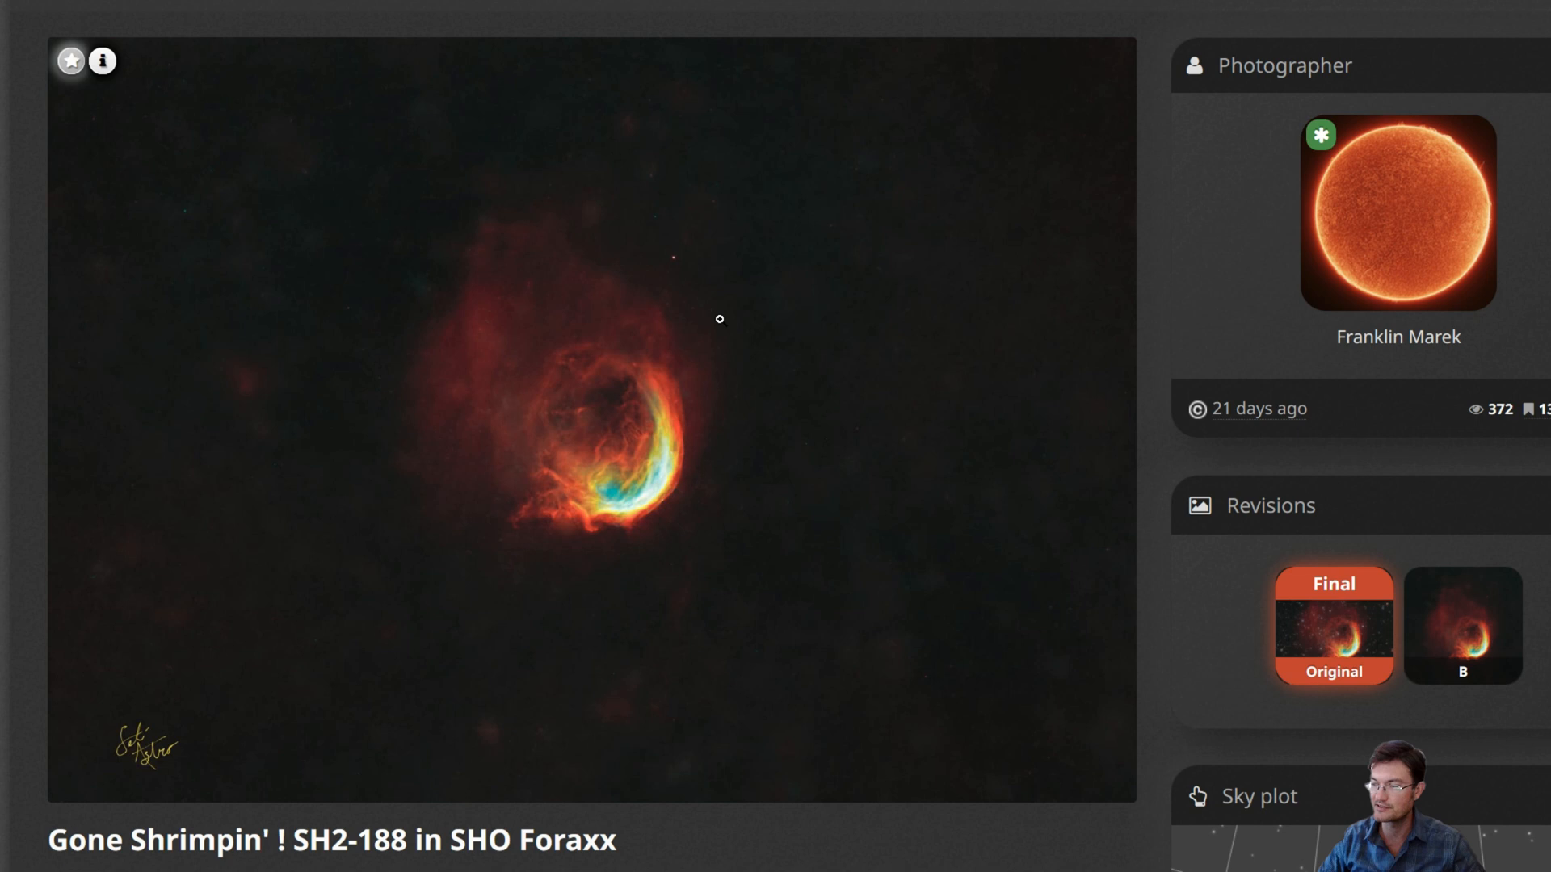
pyautogui.moveTo(1205, 294)
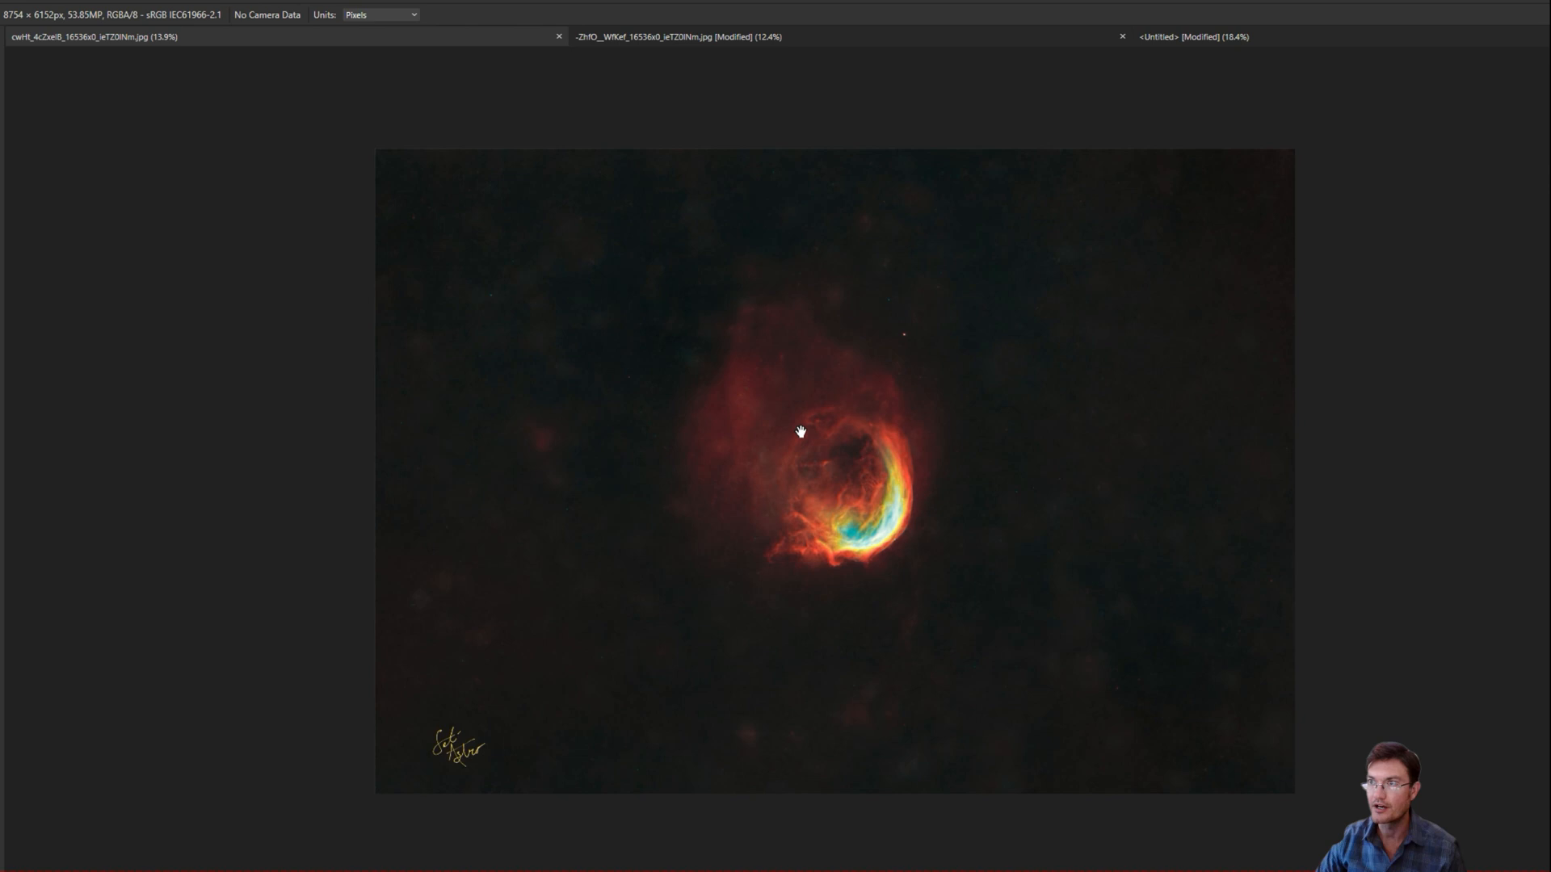
pyautogui.moveTo(89, 36)
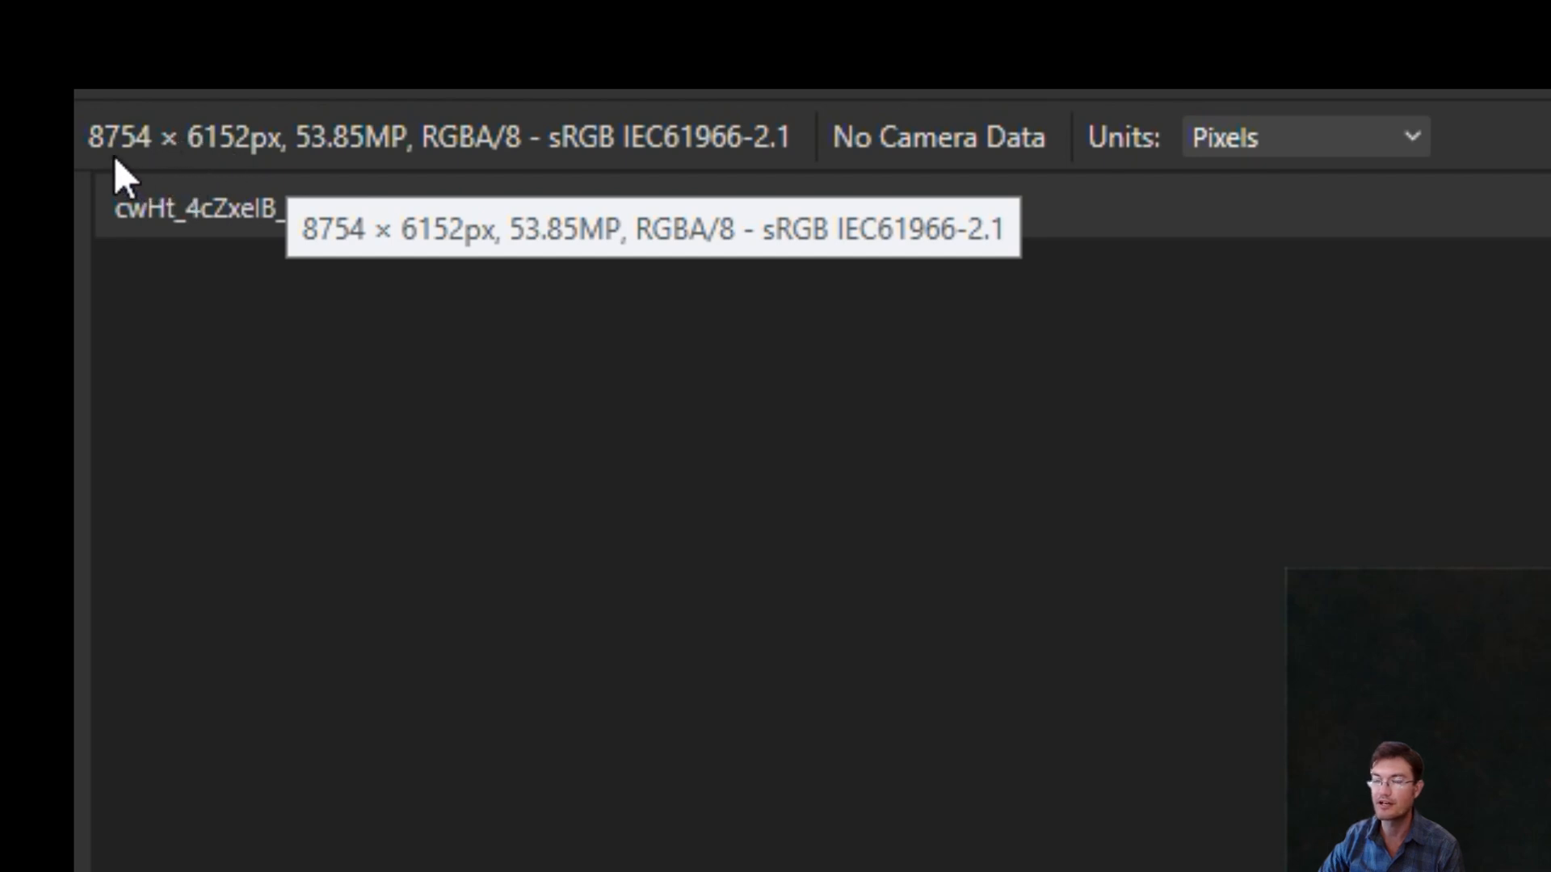
pyautogui.moveTo(228, 178)
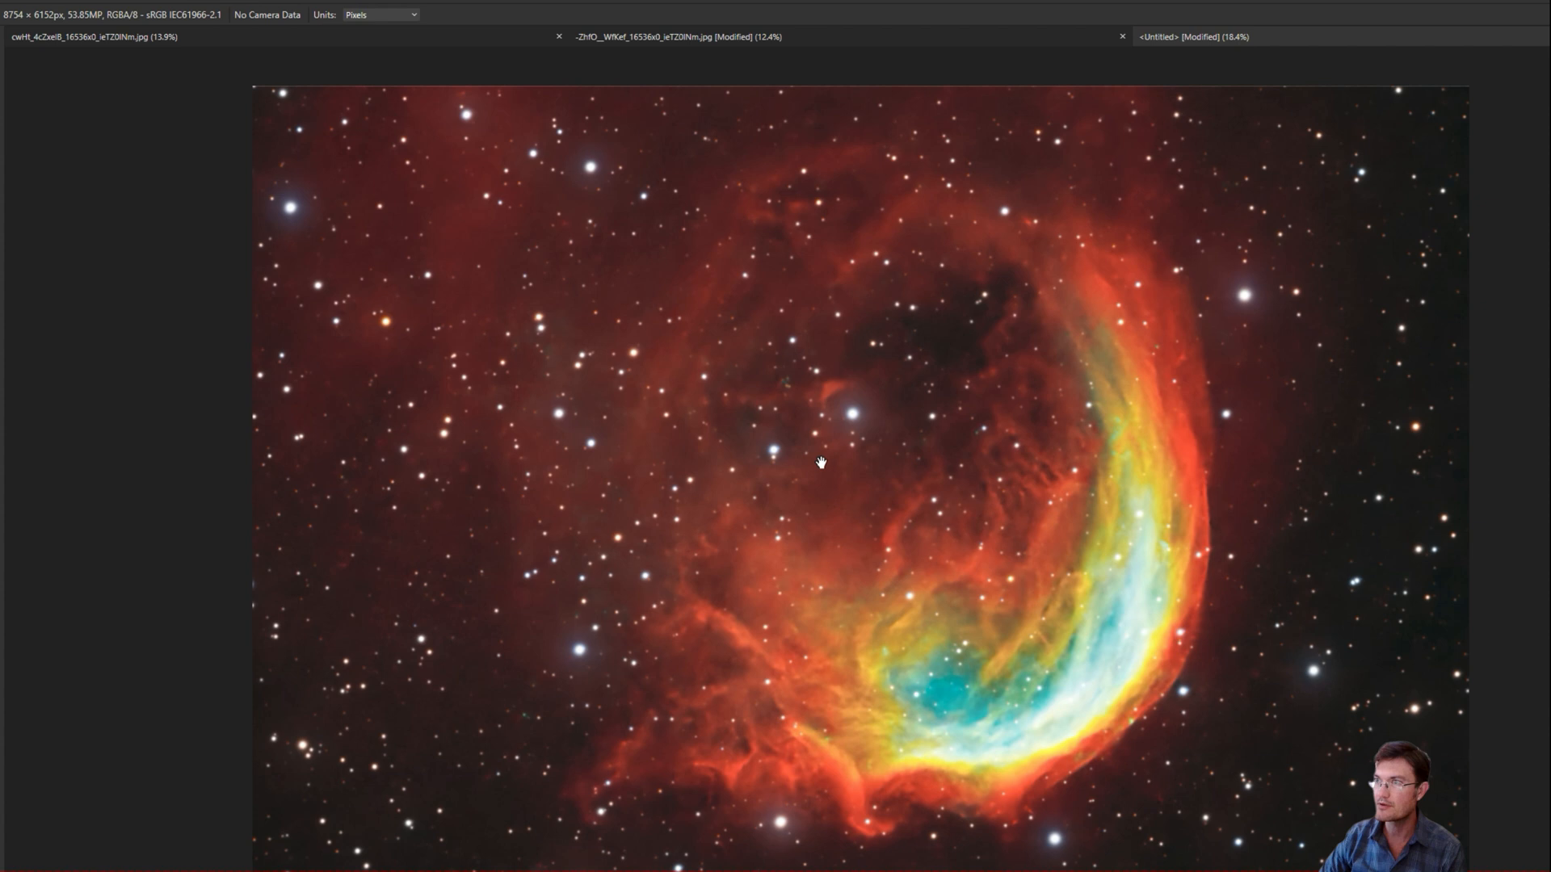
pyautogui.moveTo(978, 638)
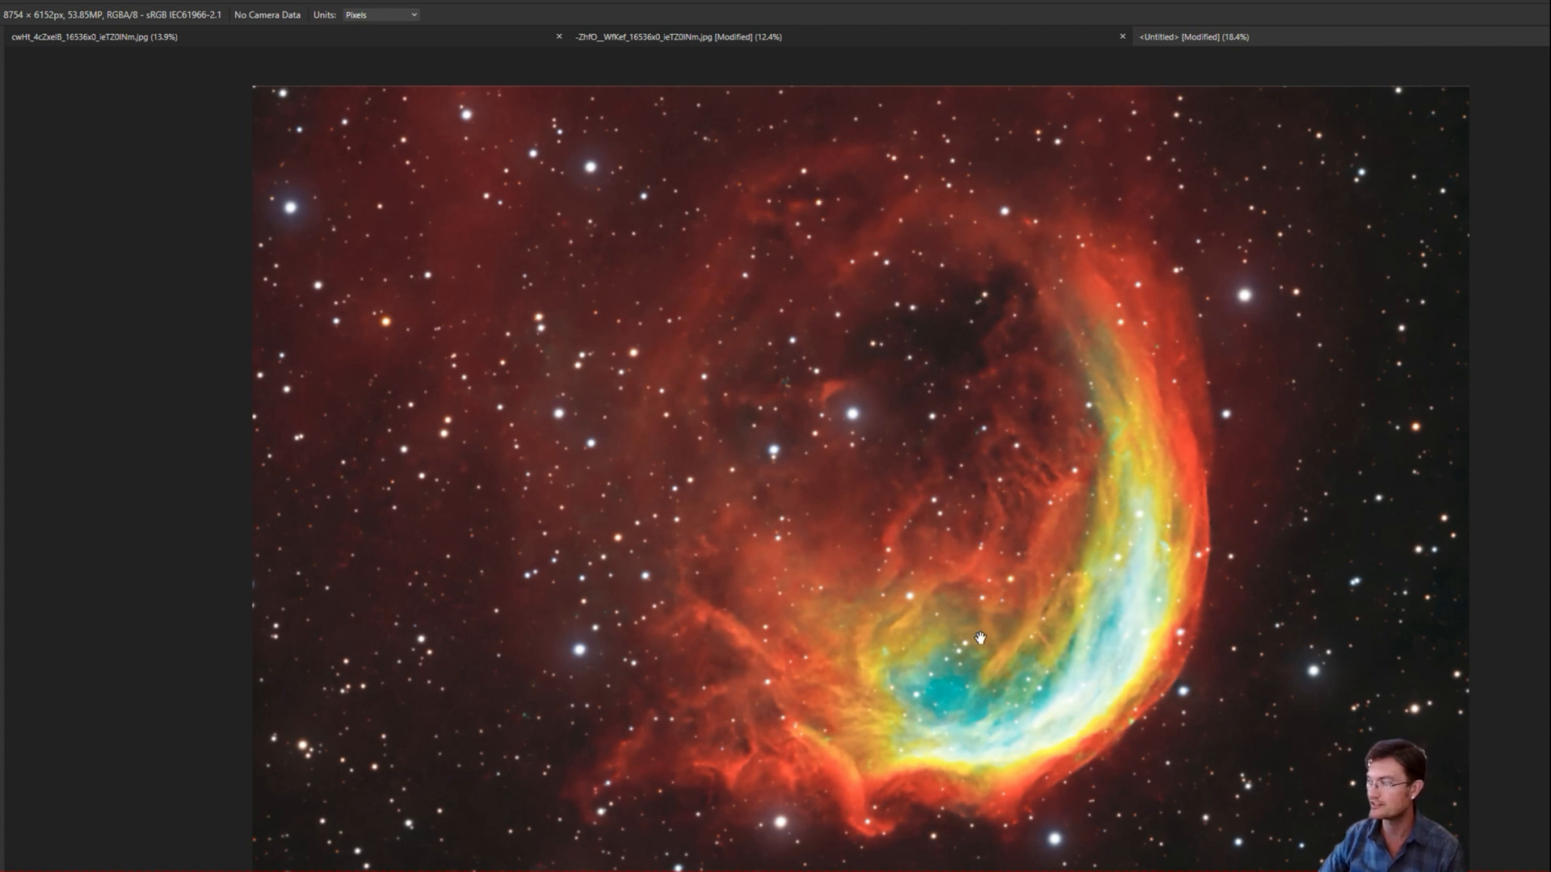
pyautogui.moveTo(395, 420)
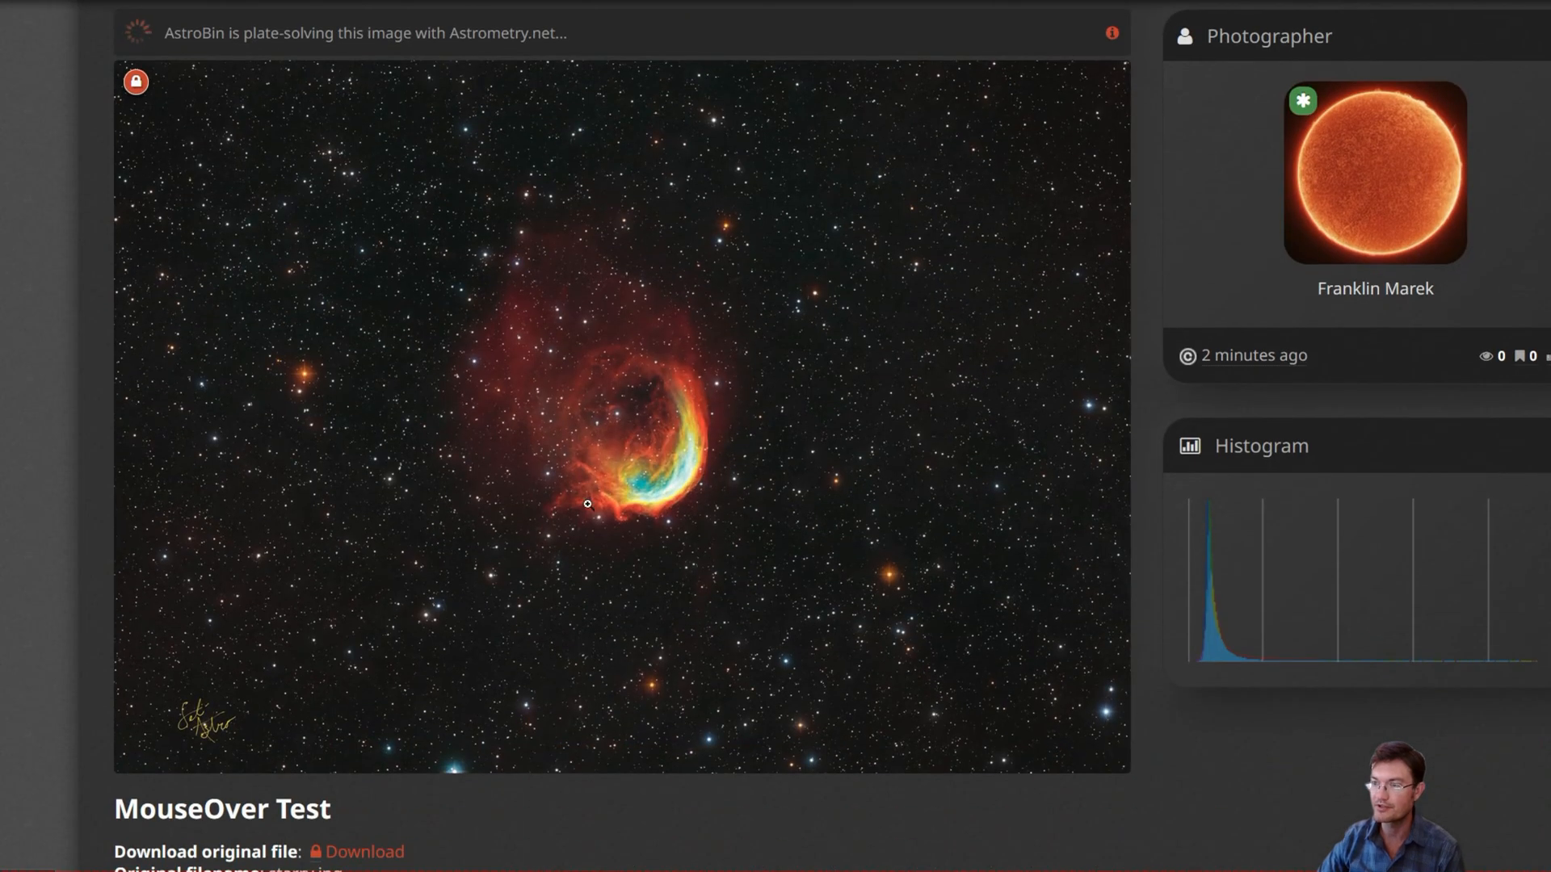
pyautogui.moveTo(623, 456)
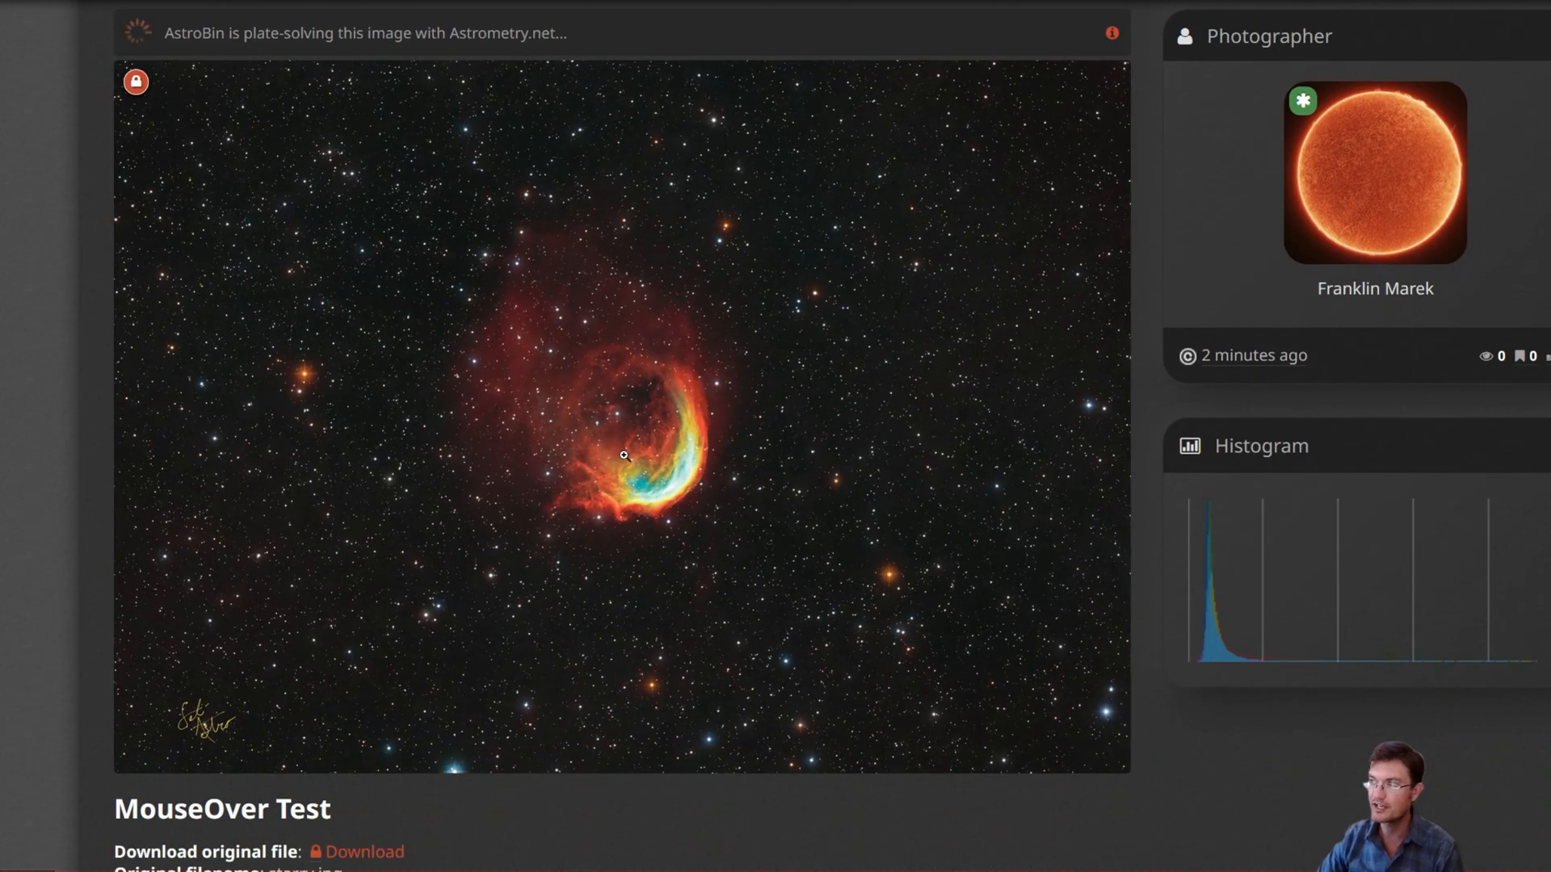
# - Load starless.jpg into the revision uploader for 'MouseOver Test'
pyautogui.scroll(-3)
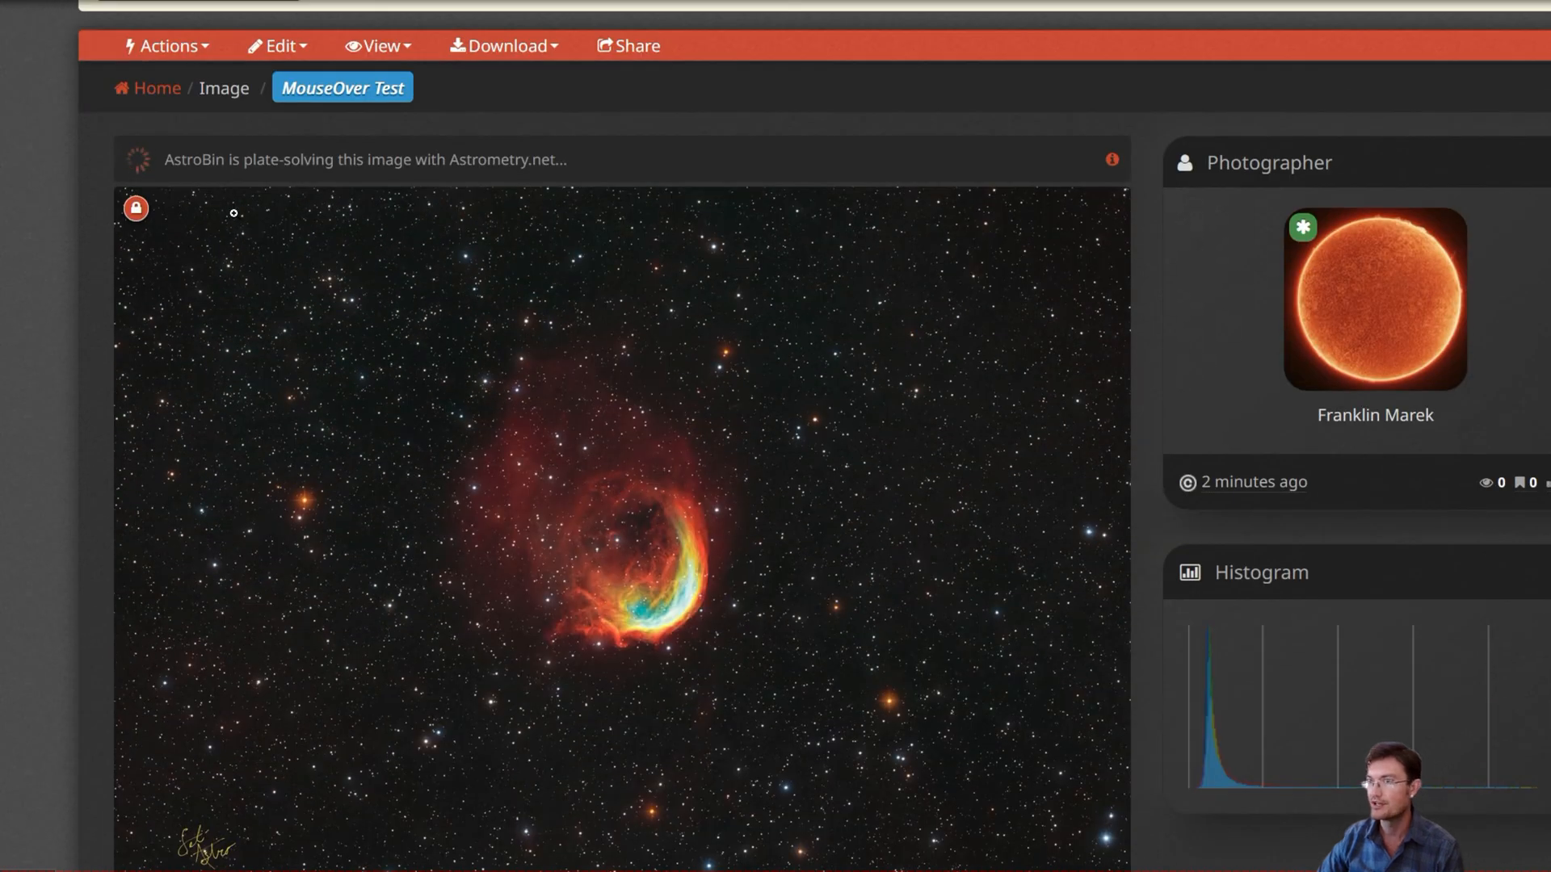
pyautogui.scroll(-3)
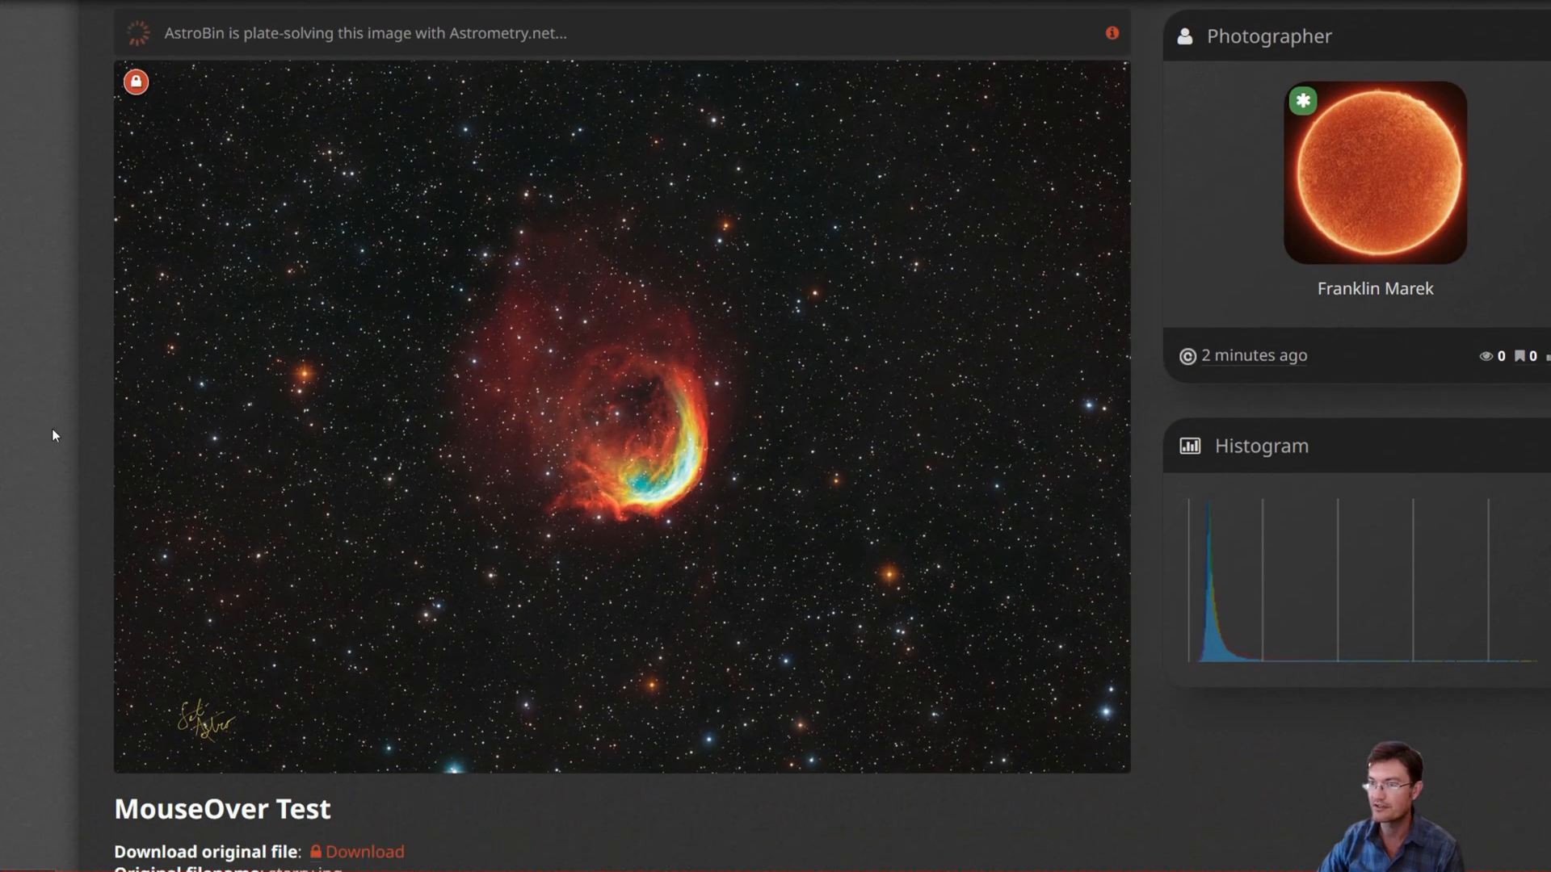
pyautogui.moveTo(534, 440)
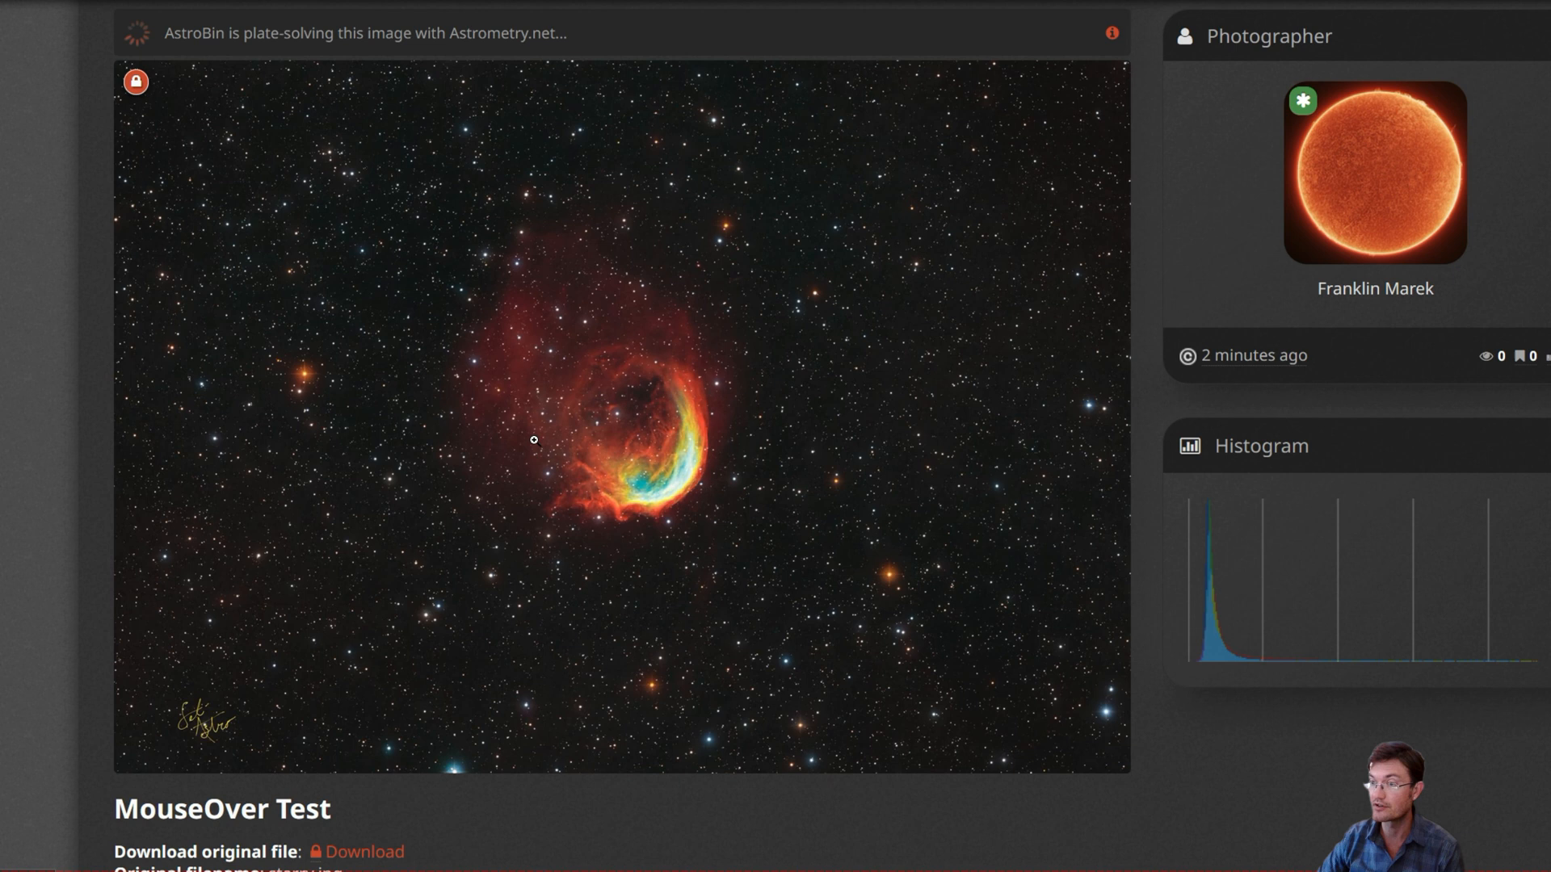
pyautogui.moveTo(692, 466)
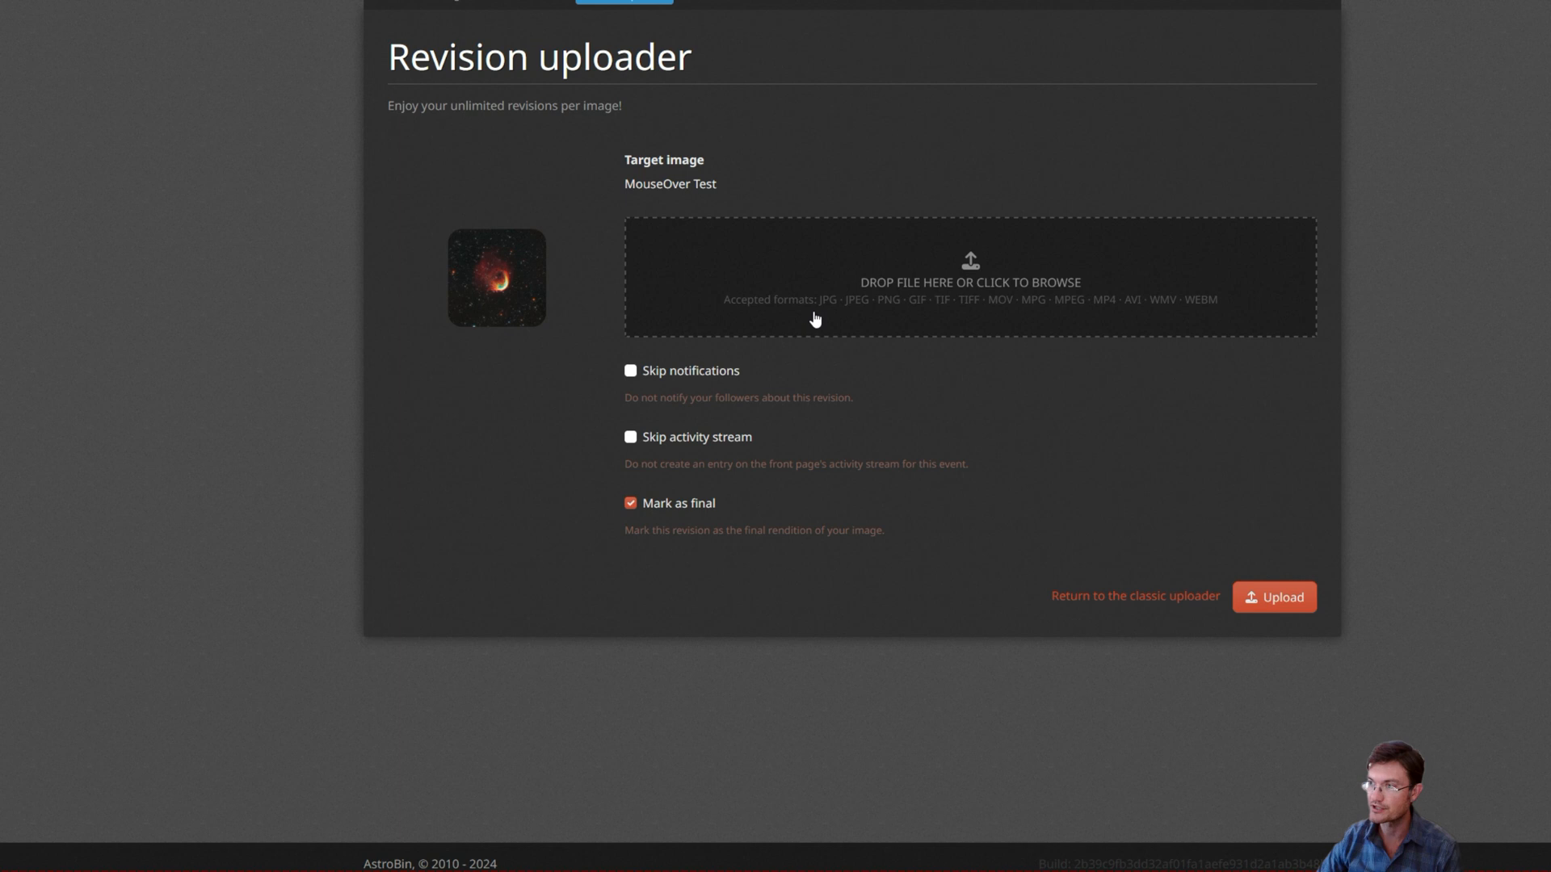
pyautogui.click(969, 274)
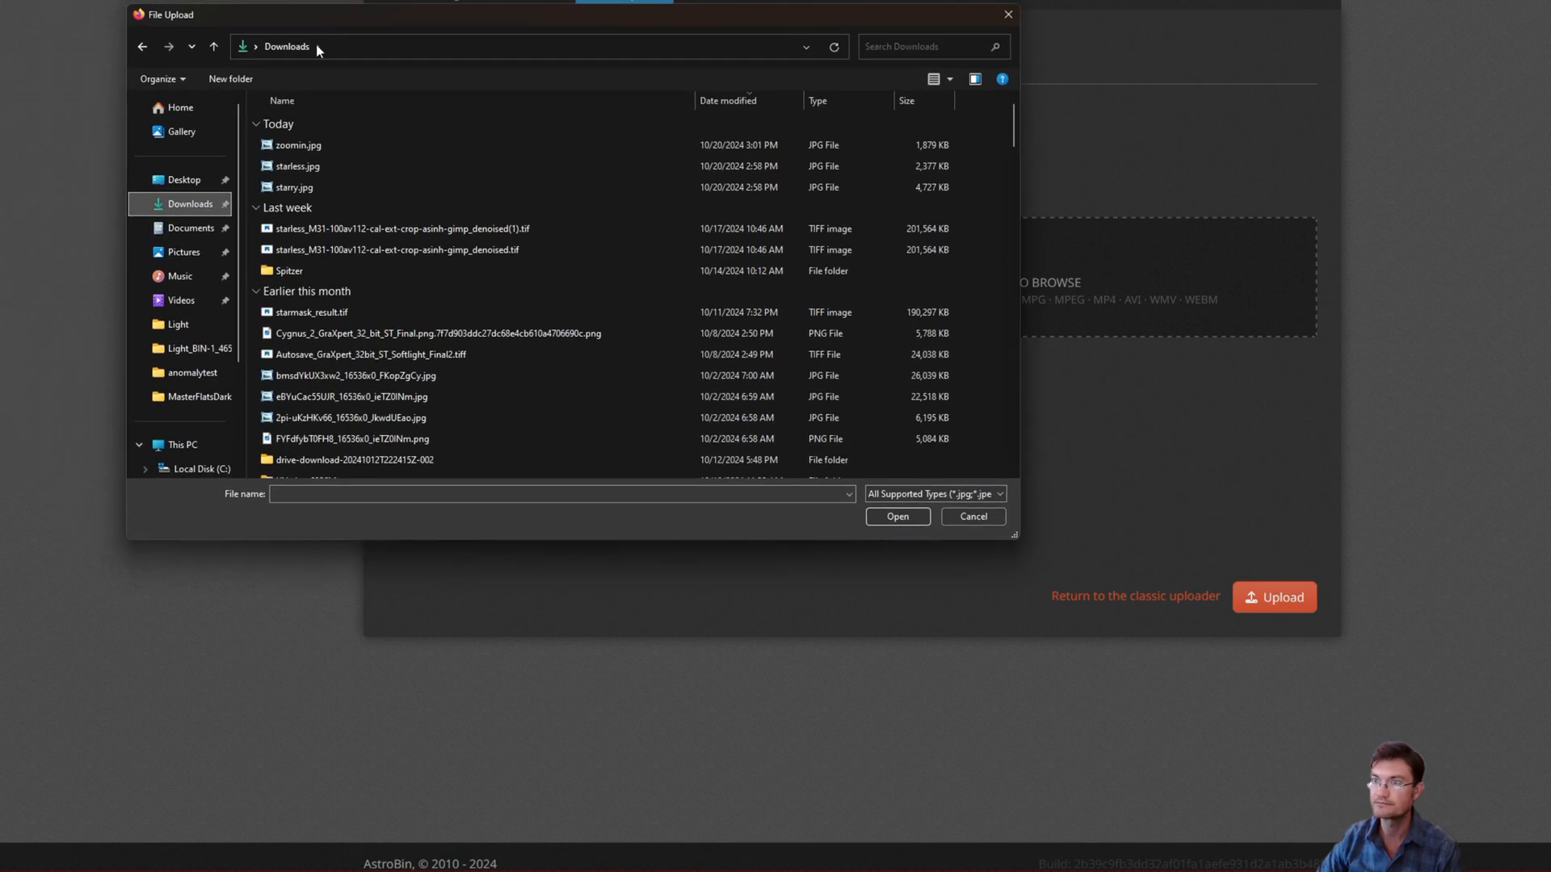
pyautogui.doubleClick(297, 165)
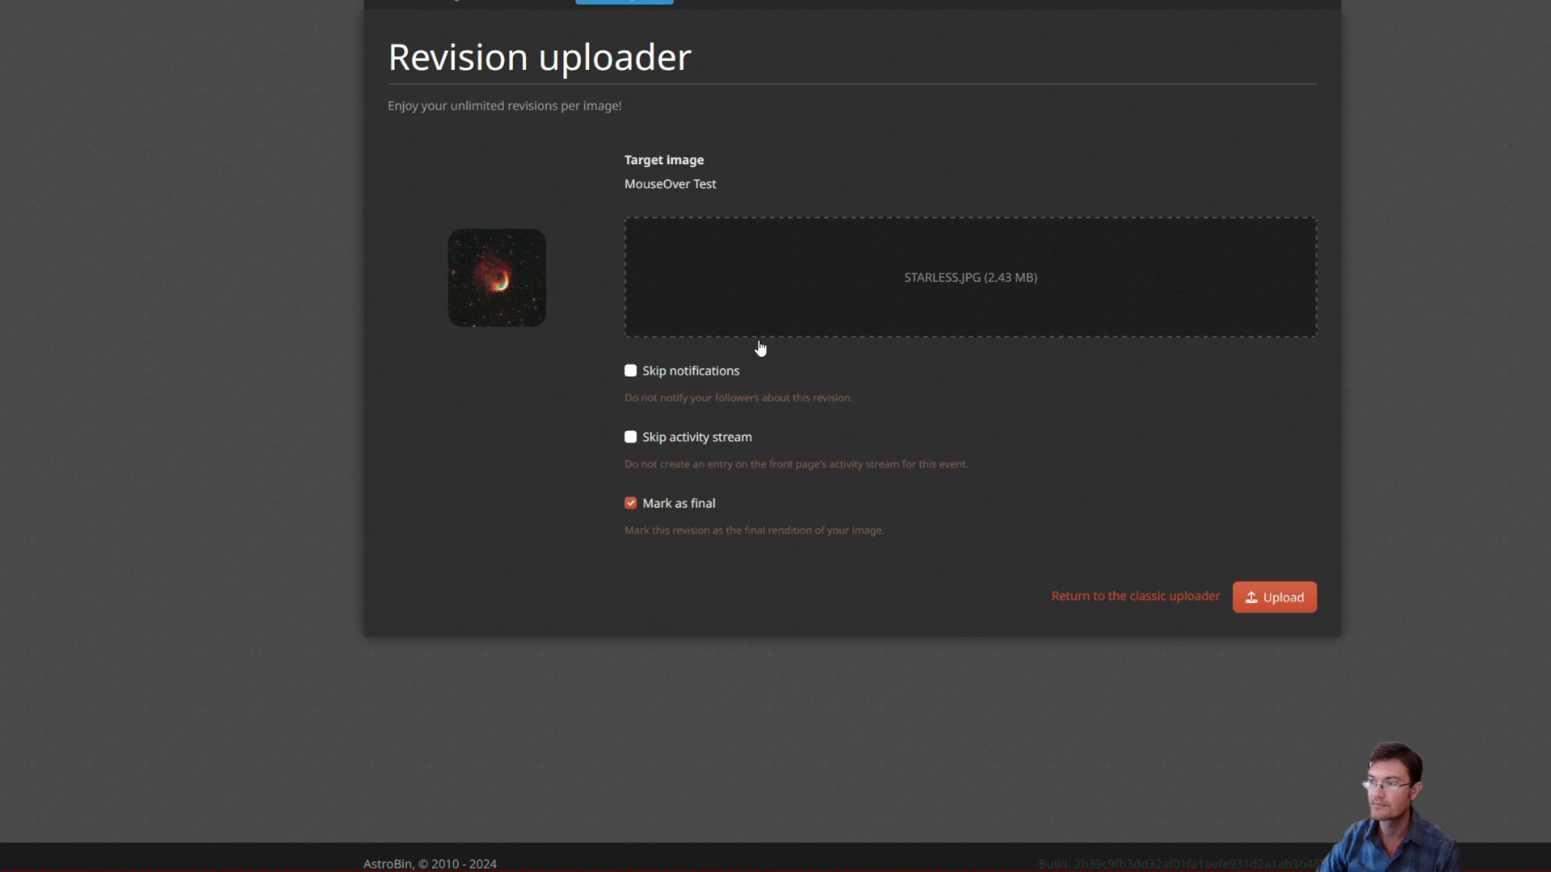
# - Skip notifications and the activity stream, and untick Mark as final
pyautogui.click(630, 370)
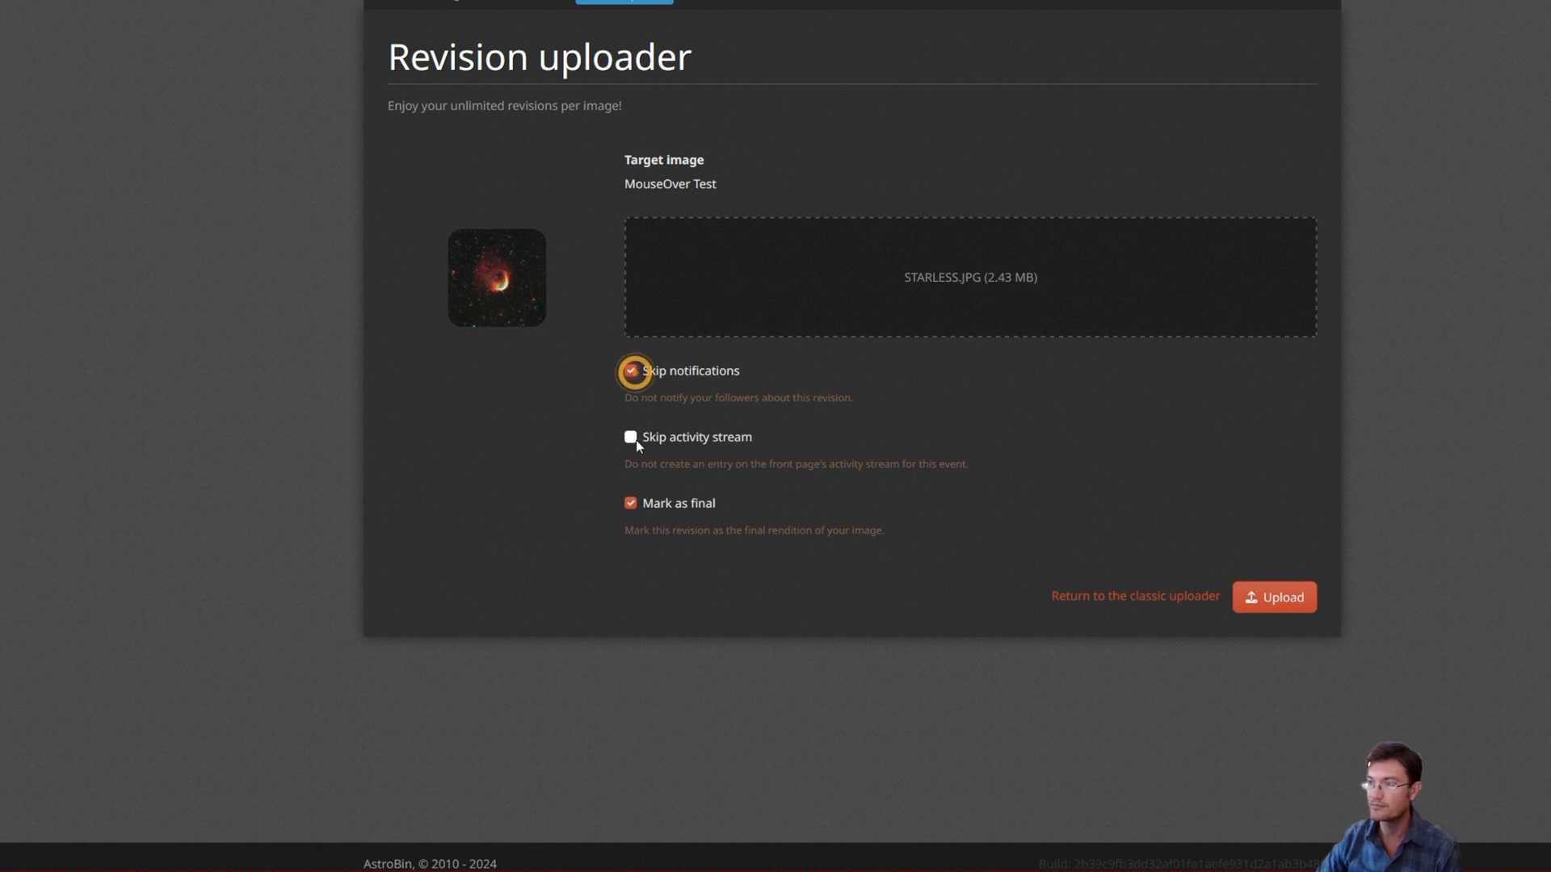
pyautogui.click(630, 436)
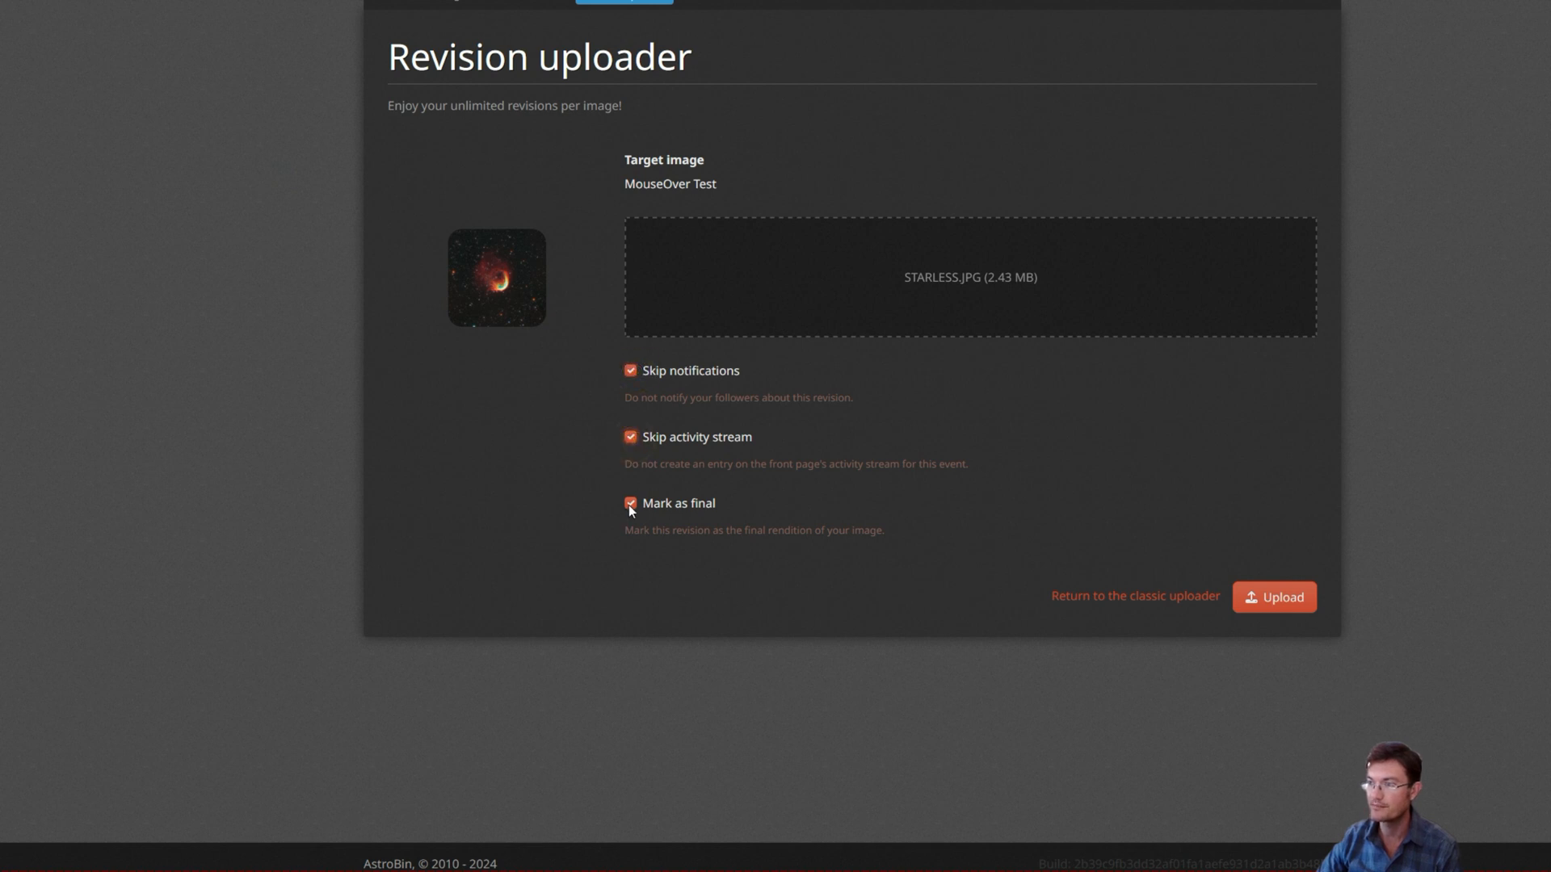
pyautogui.click(630, 503)
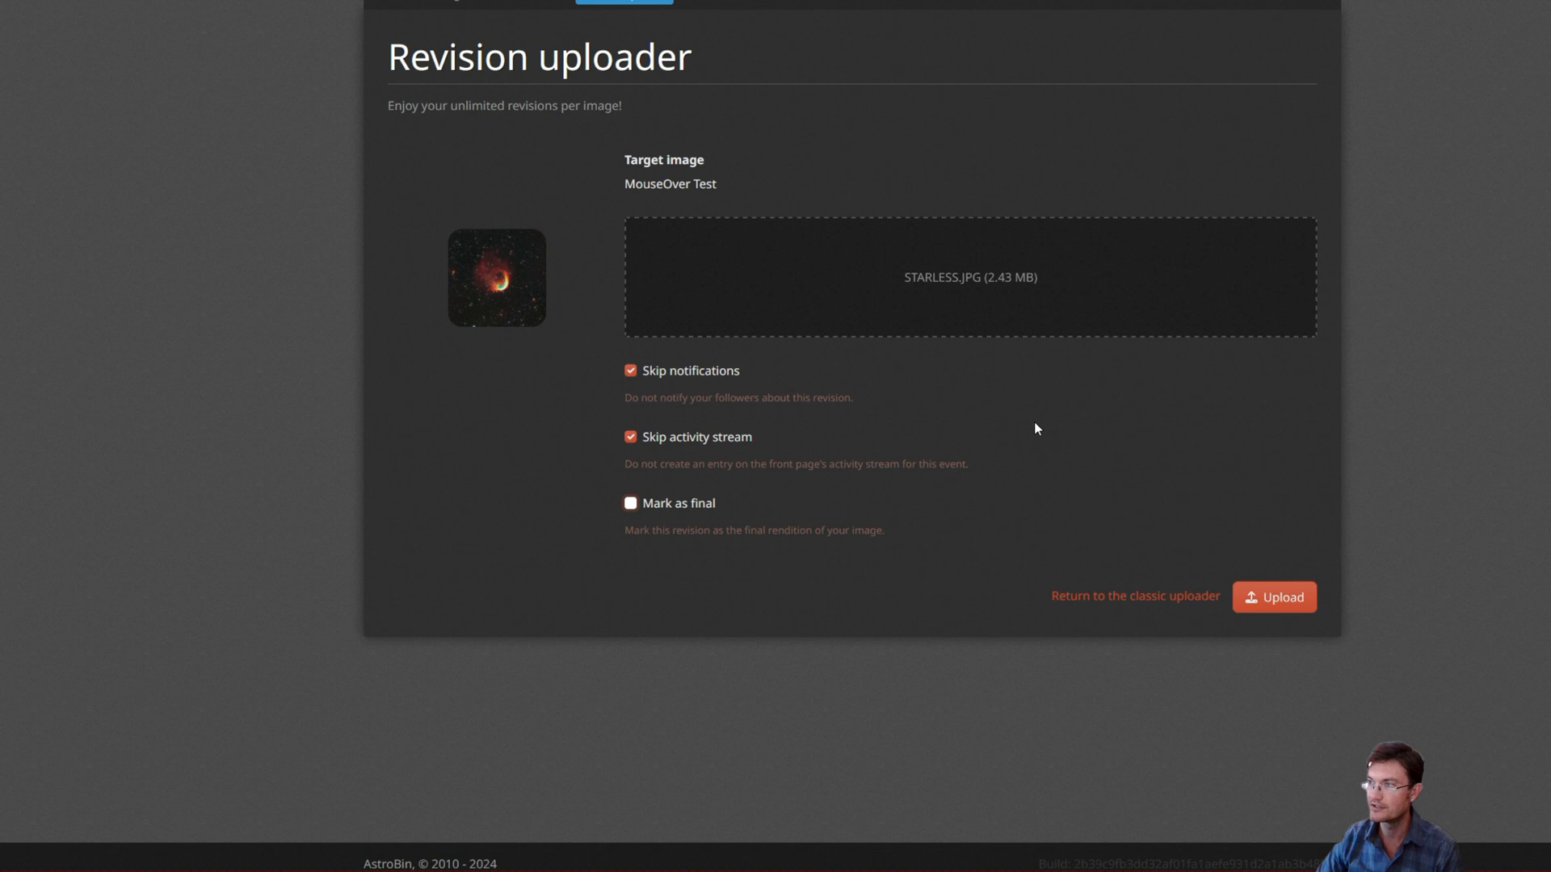
pyautogui.moveTo(1074, 360)
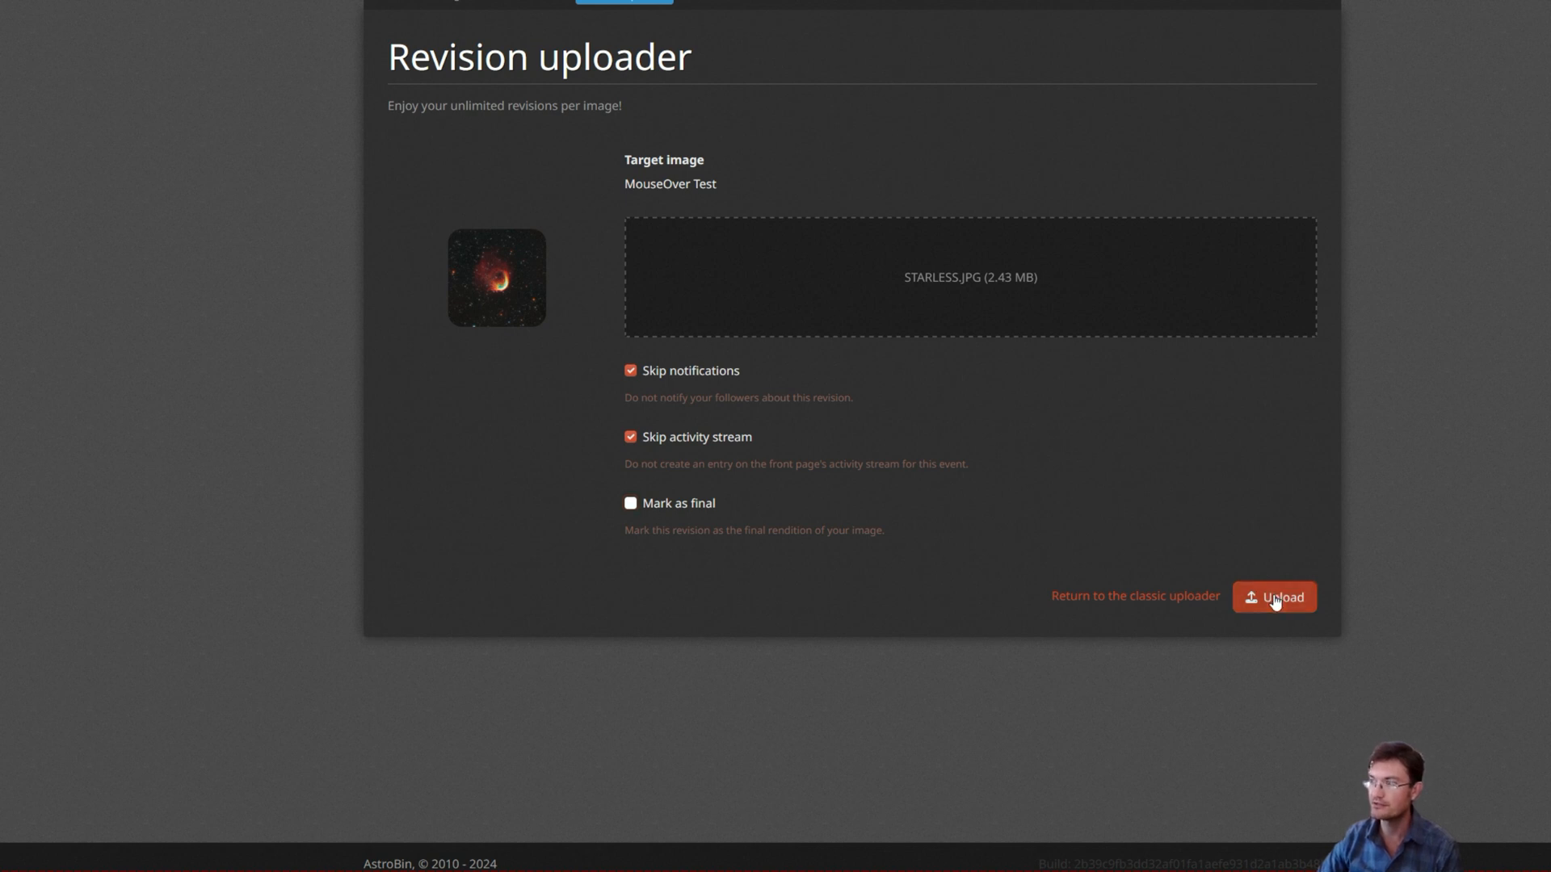
# - Upload the starless revision and save its revision settings
pyautogui.click(1274, 596)
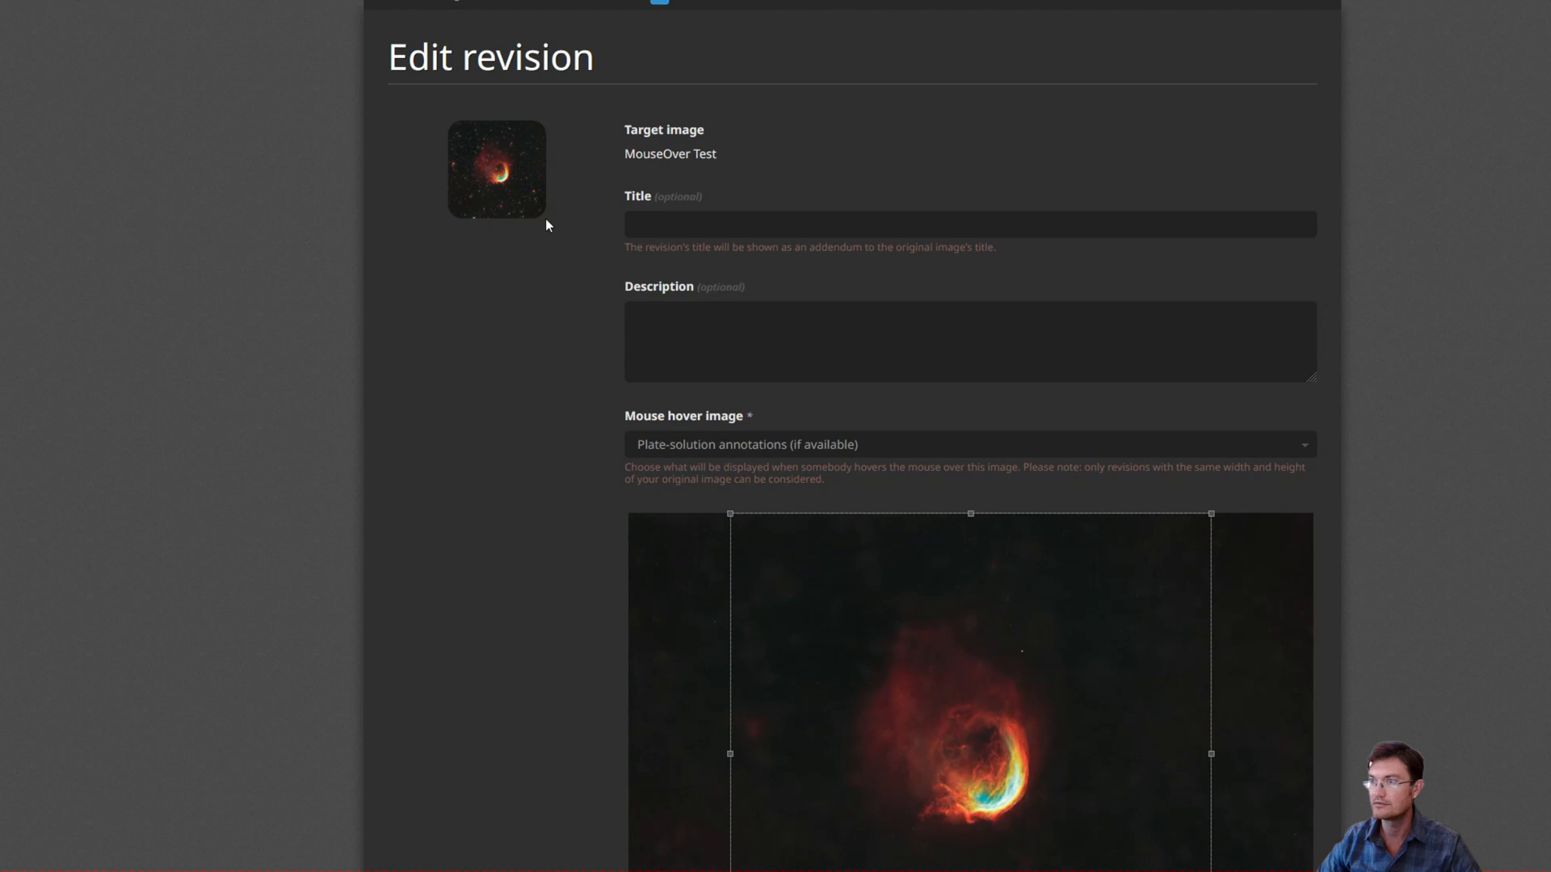
pyautogui.scroll(-3)
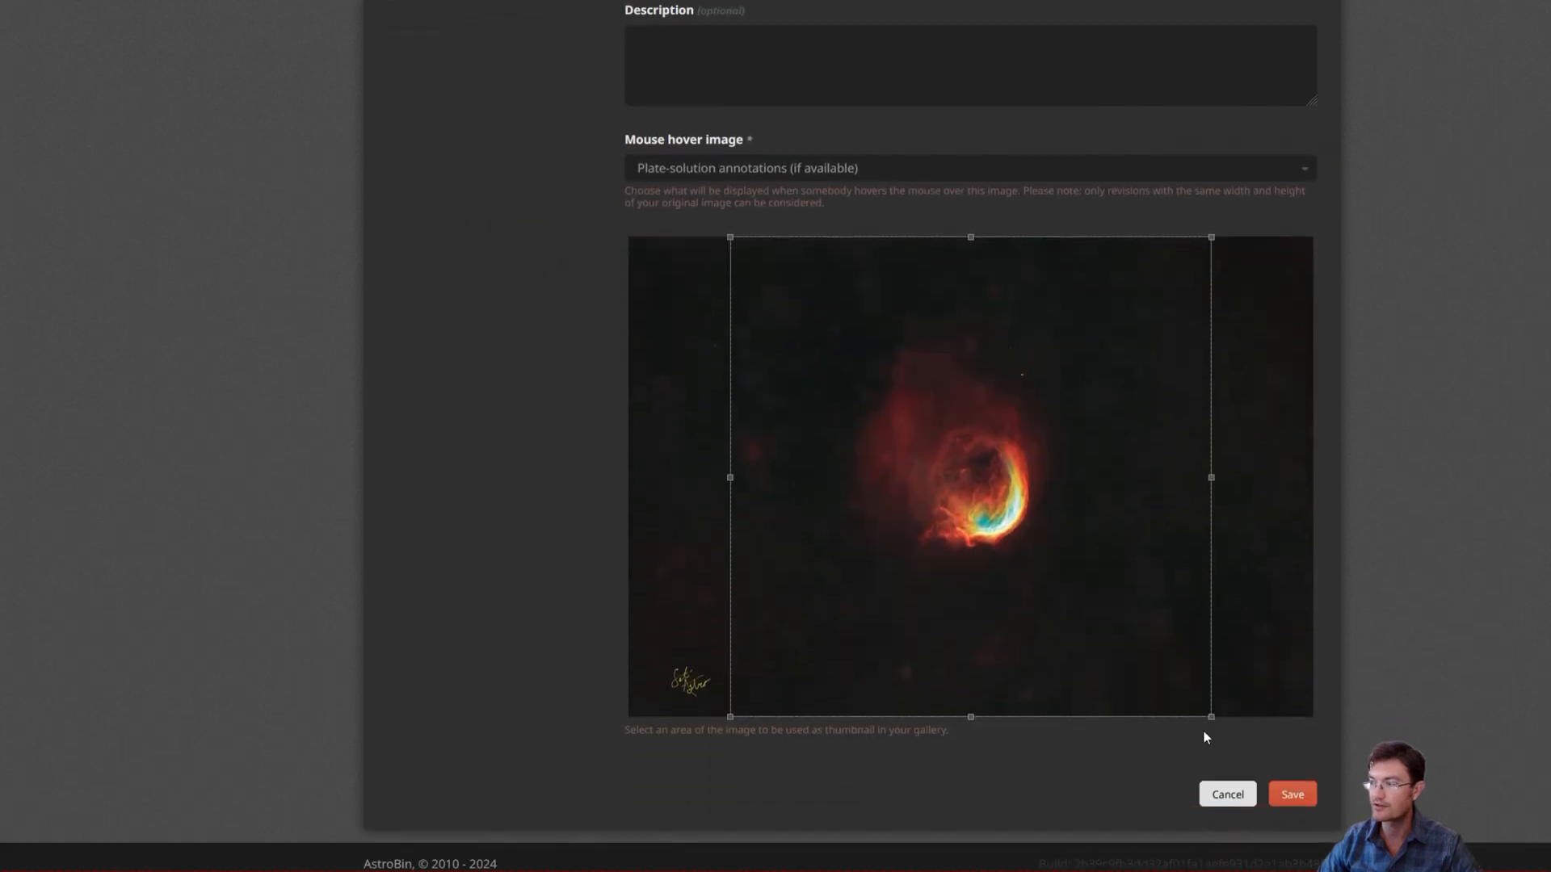
pyautogui.click(1291, 794)
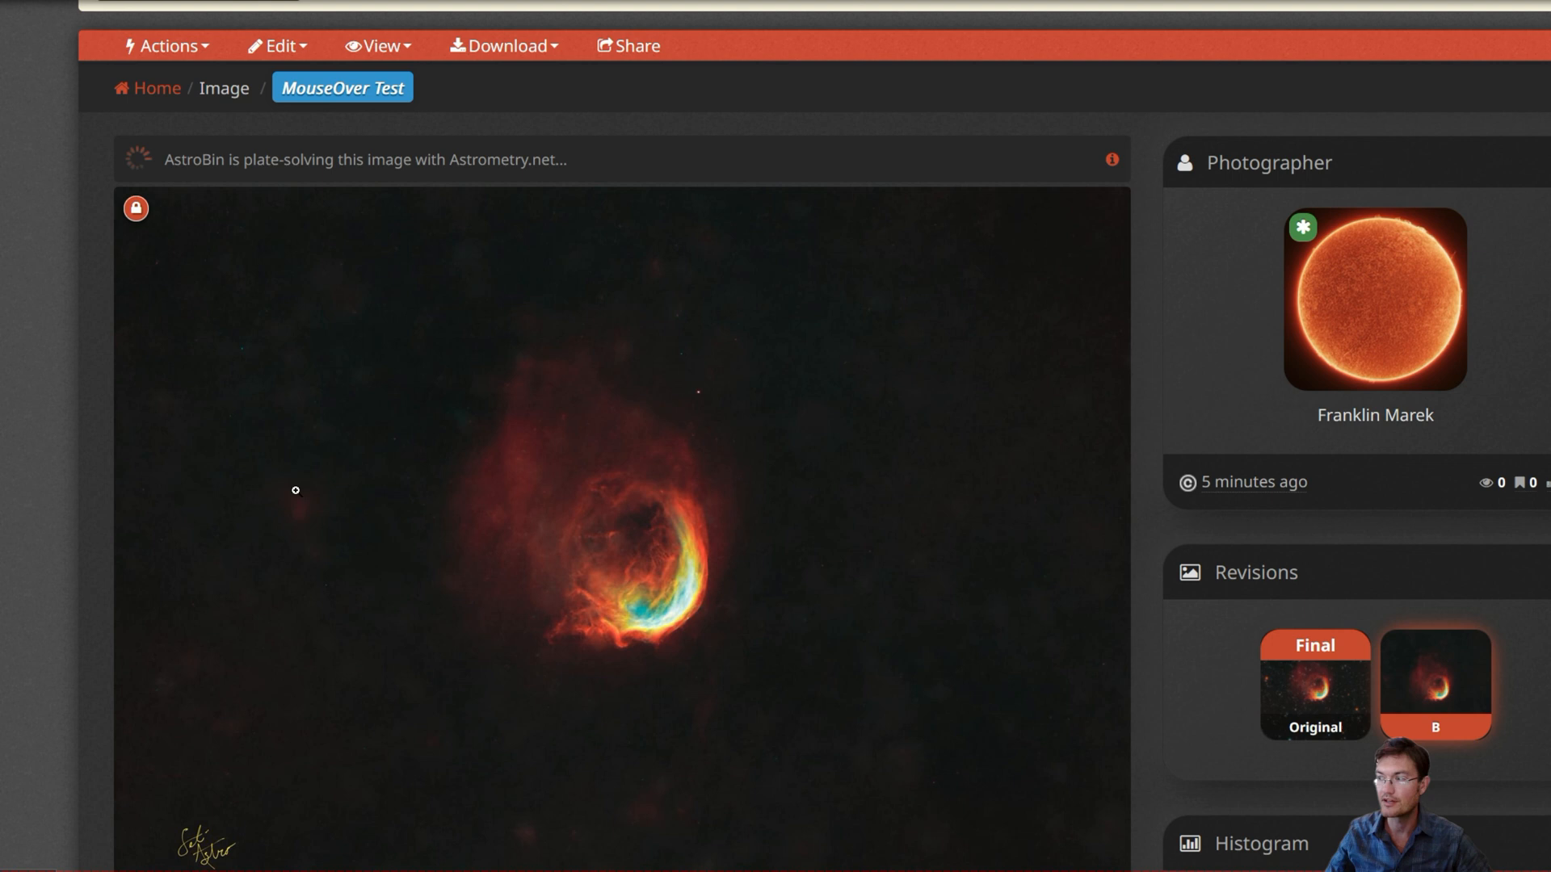
# - Show starless revision B from the Revisions panel on the image page
pyautogui.scroll(-3)
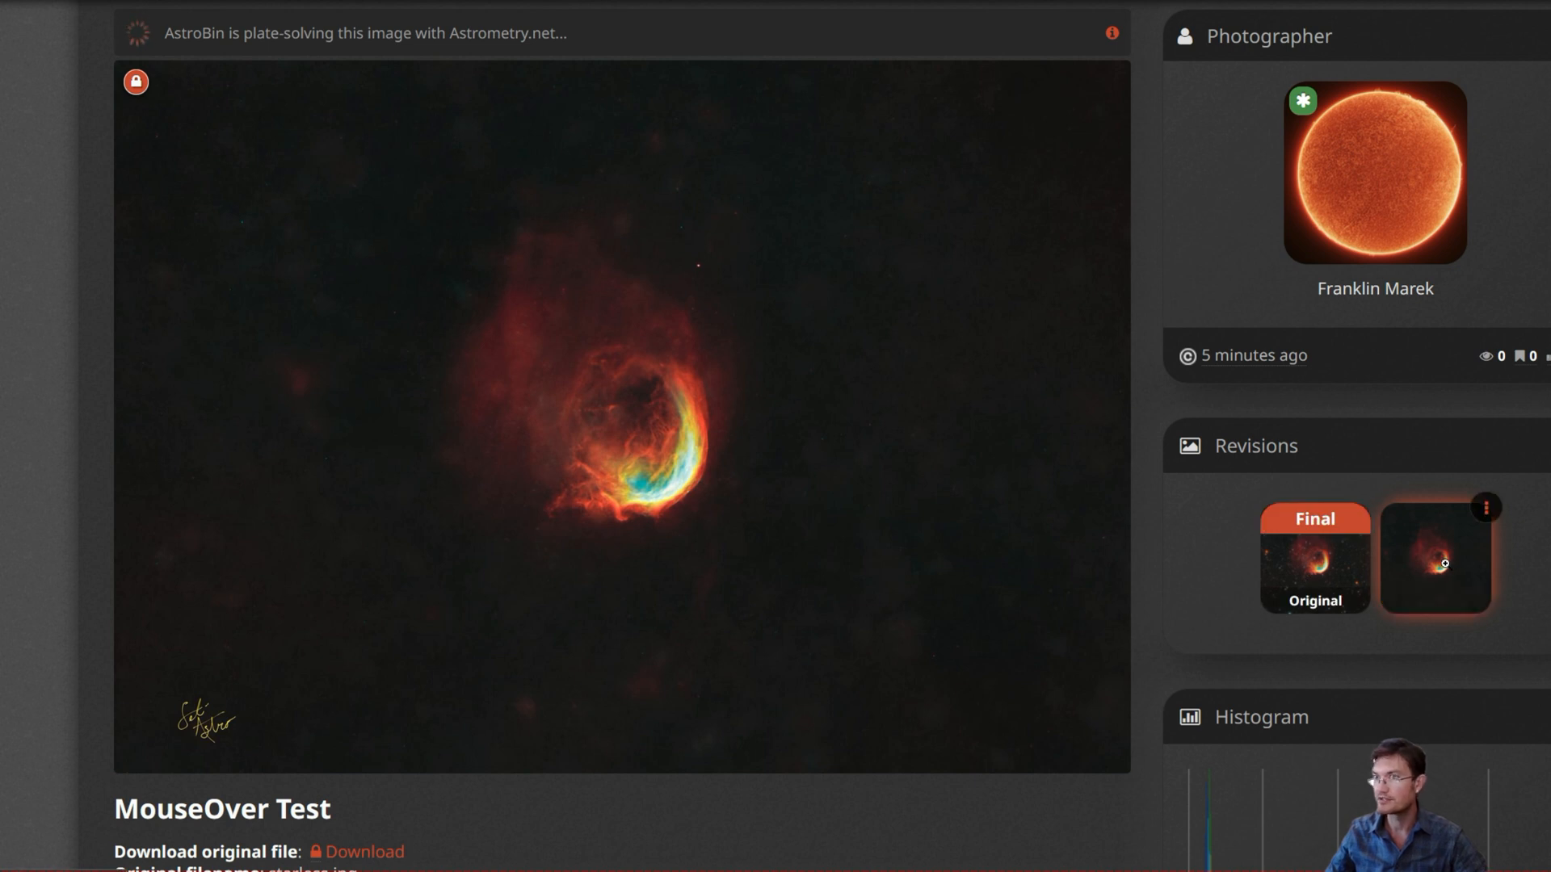
pyautogui.click(1434, 555)
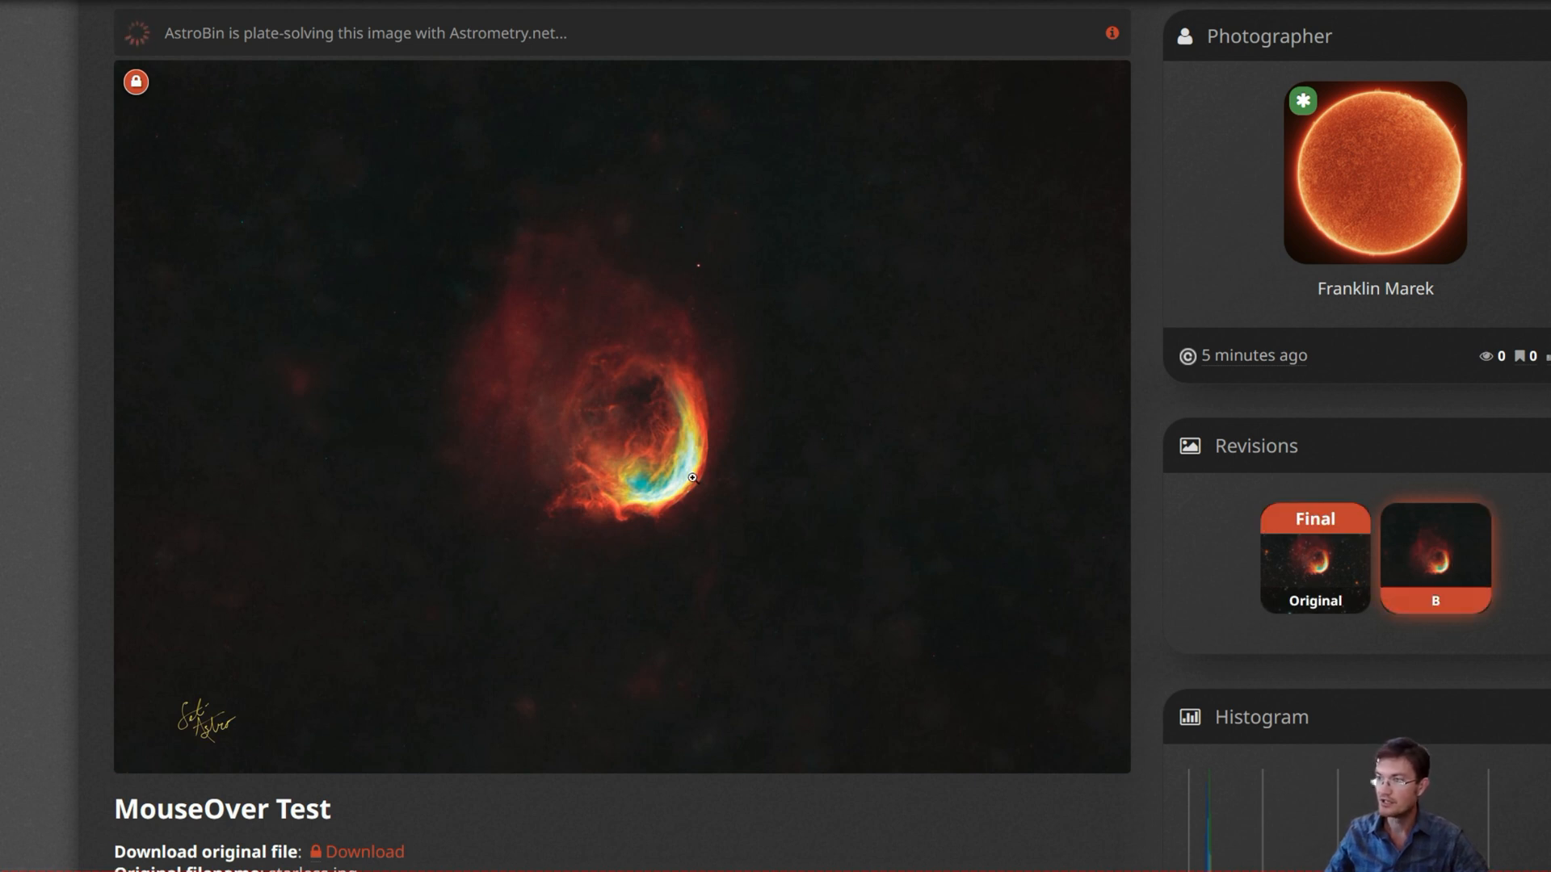
pyautogui.scroll(3)
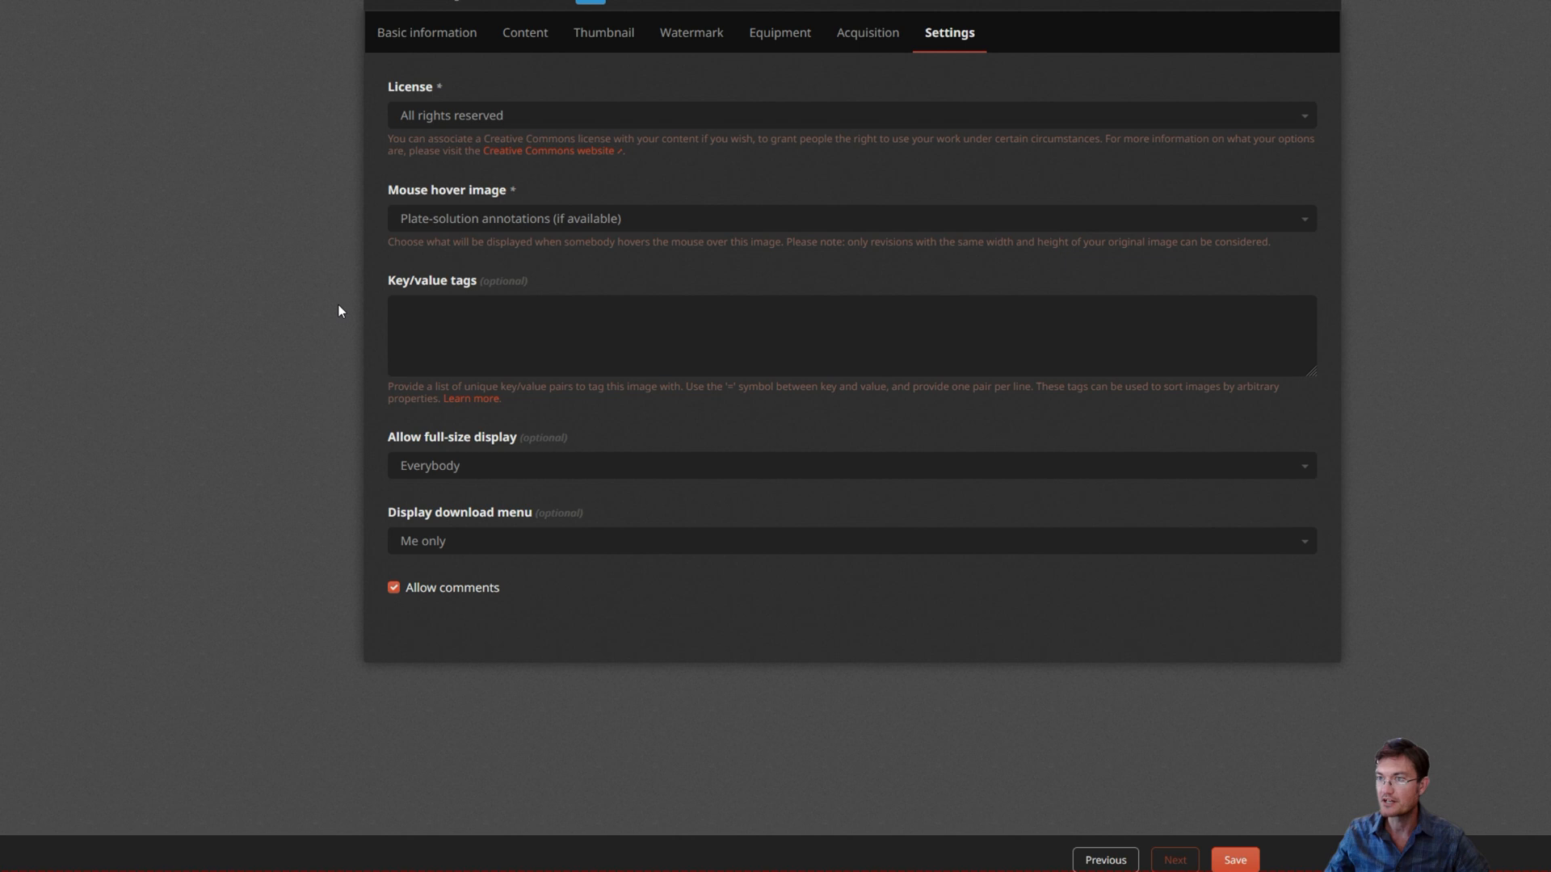
pyautogui.moveTo(497, 198)
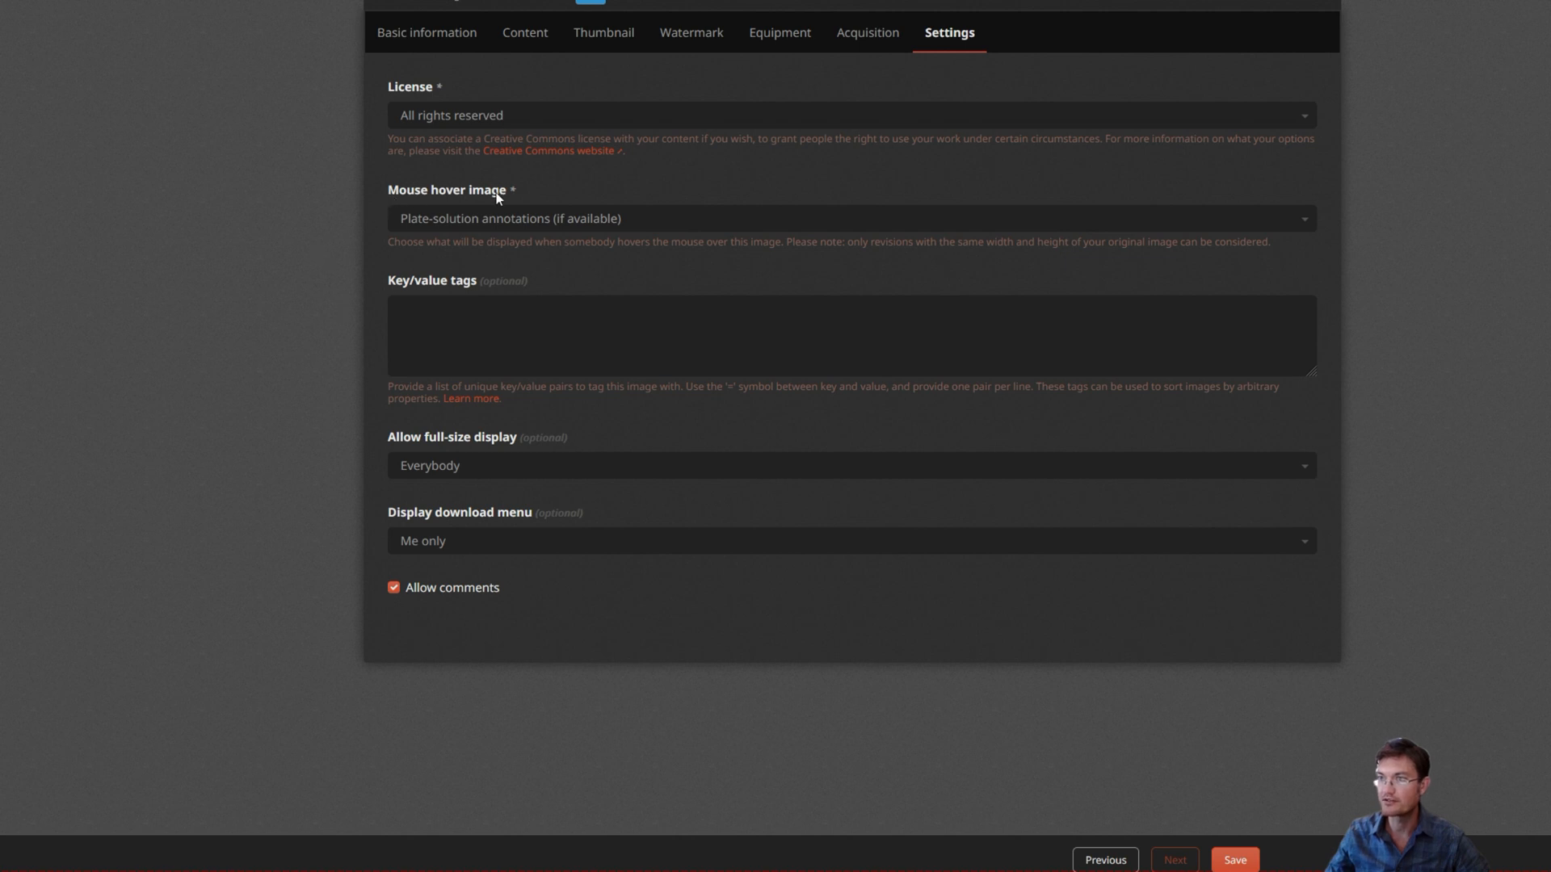
# - Choose Revision: B (8754x6152) as the Mouse hover image
pyautogui.click(849, 217)
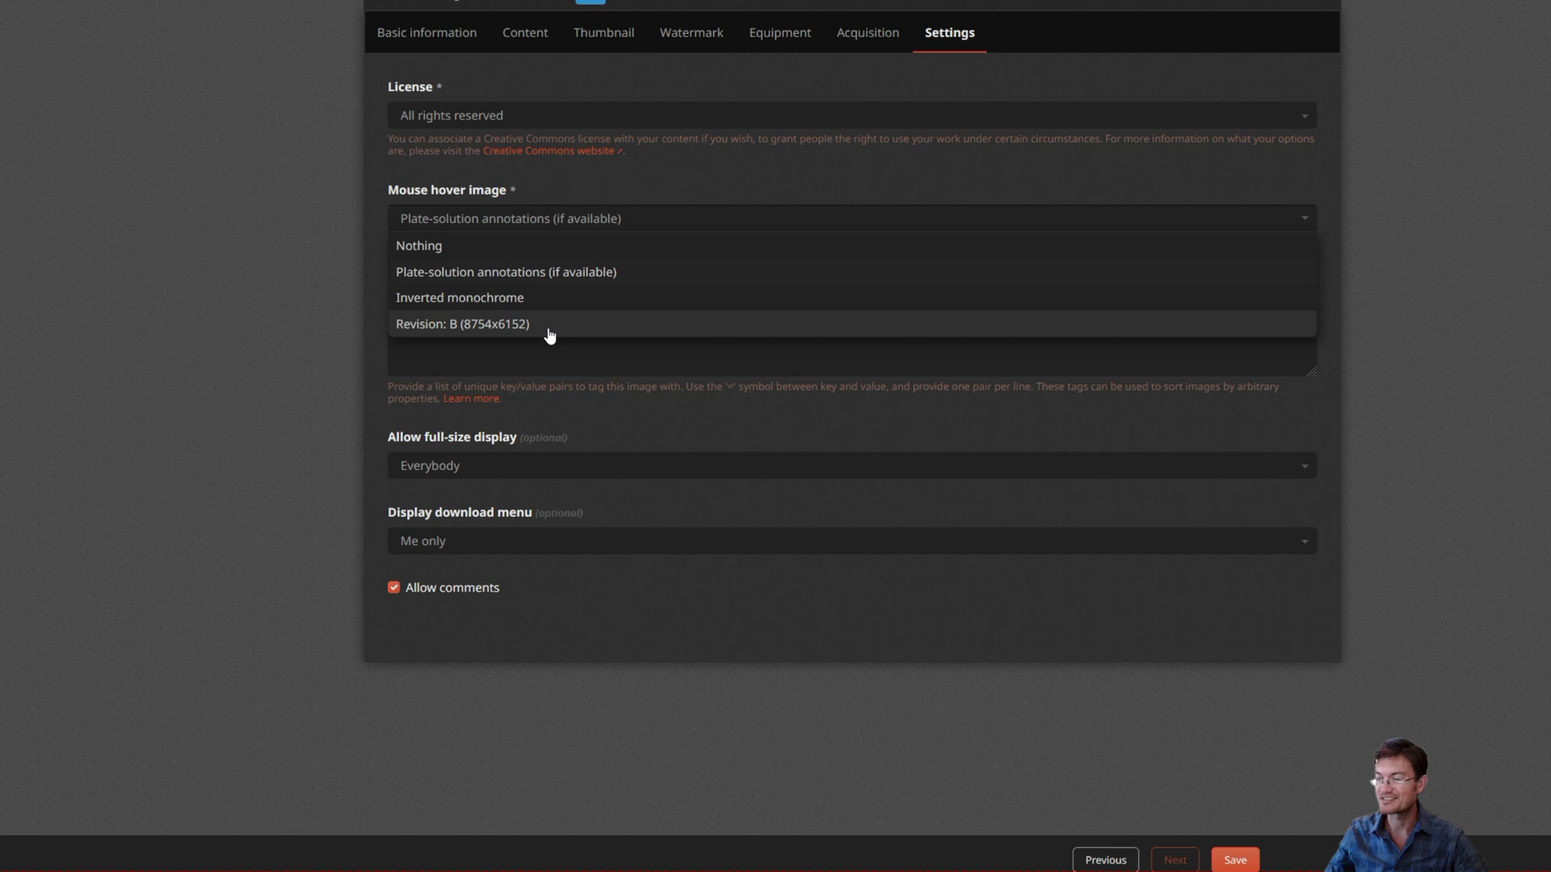
pyautogui.moveTo(541, 330)
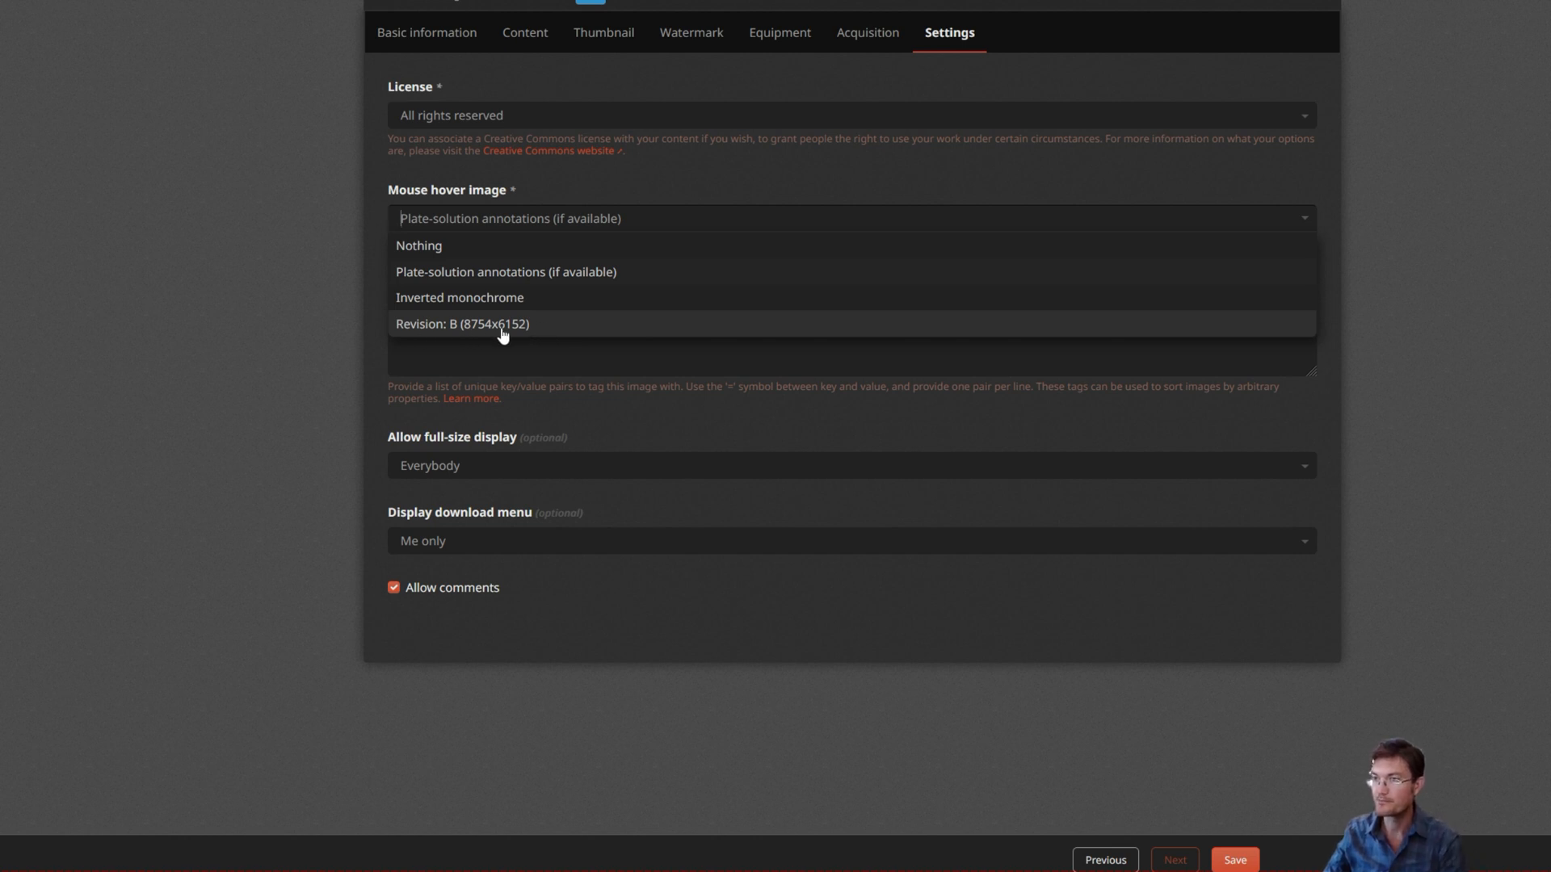
pyautogui.click(462, 323)
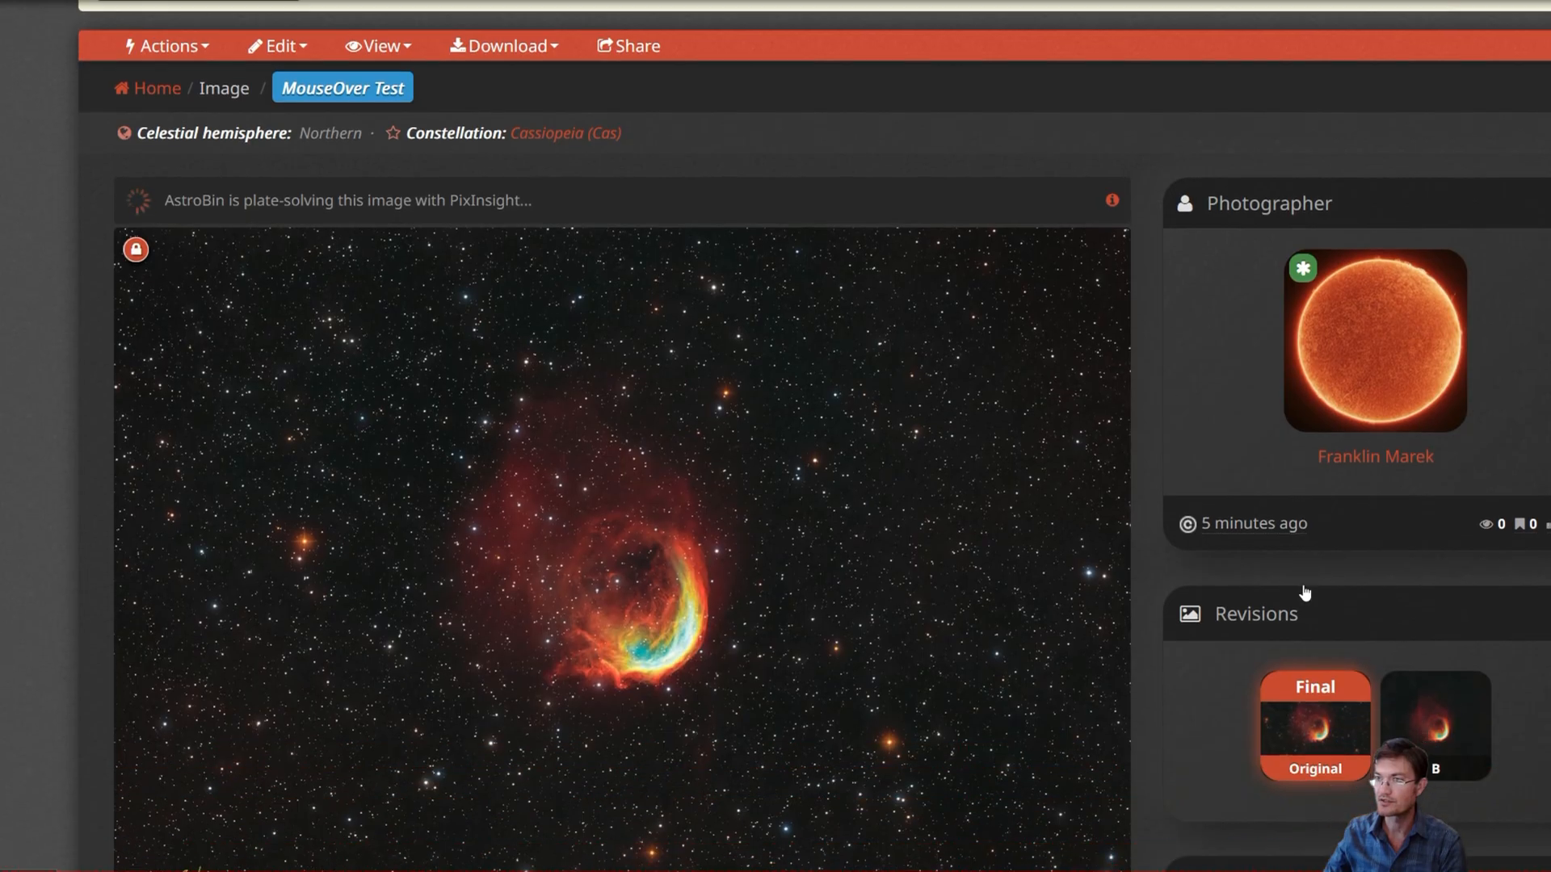
pyautogui.scroll(-3)
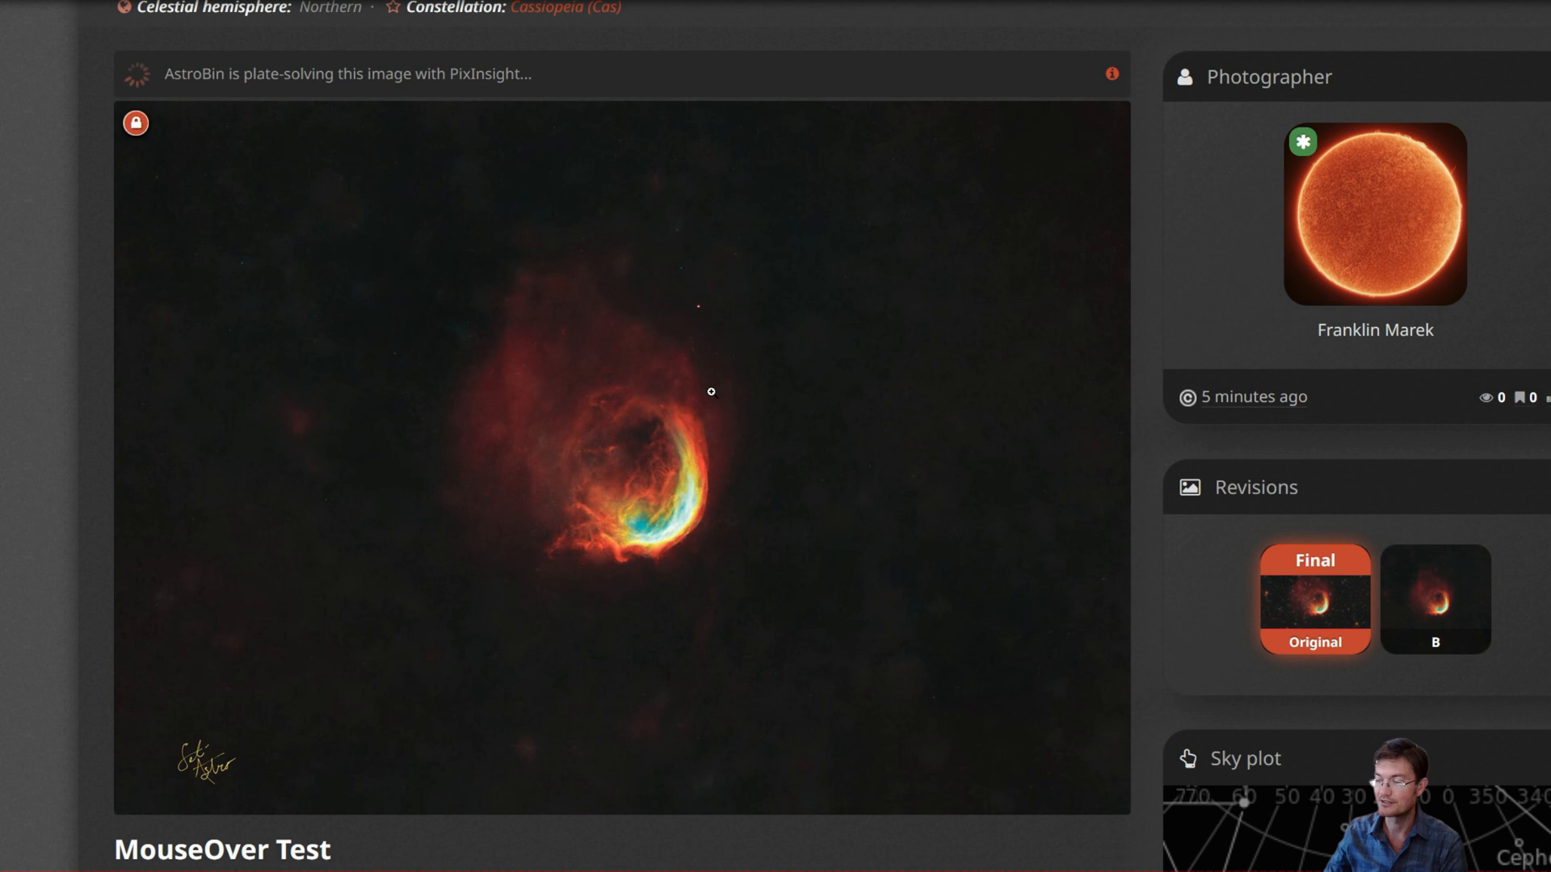
pyautogui.moveTo(1190, 687)
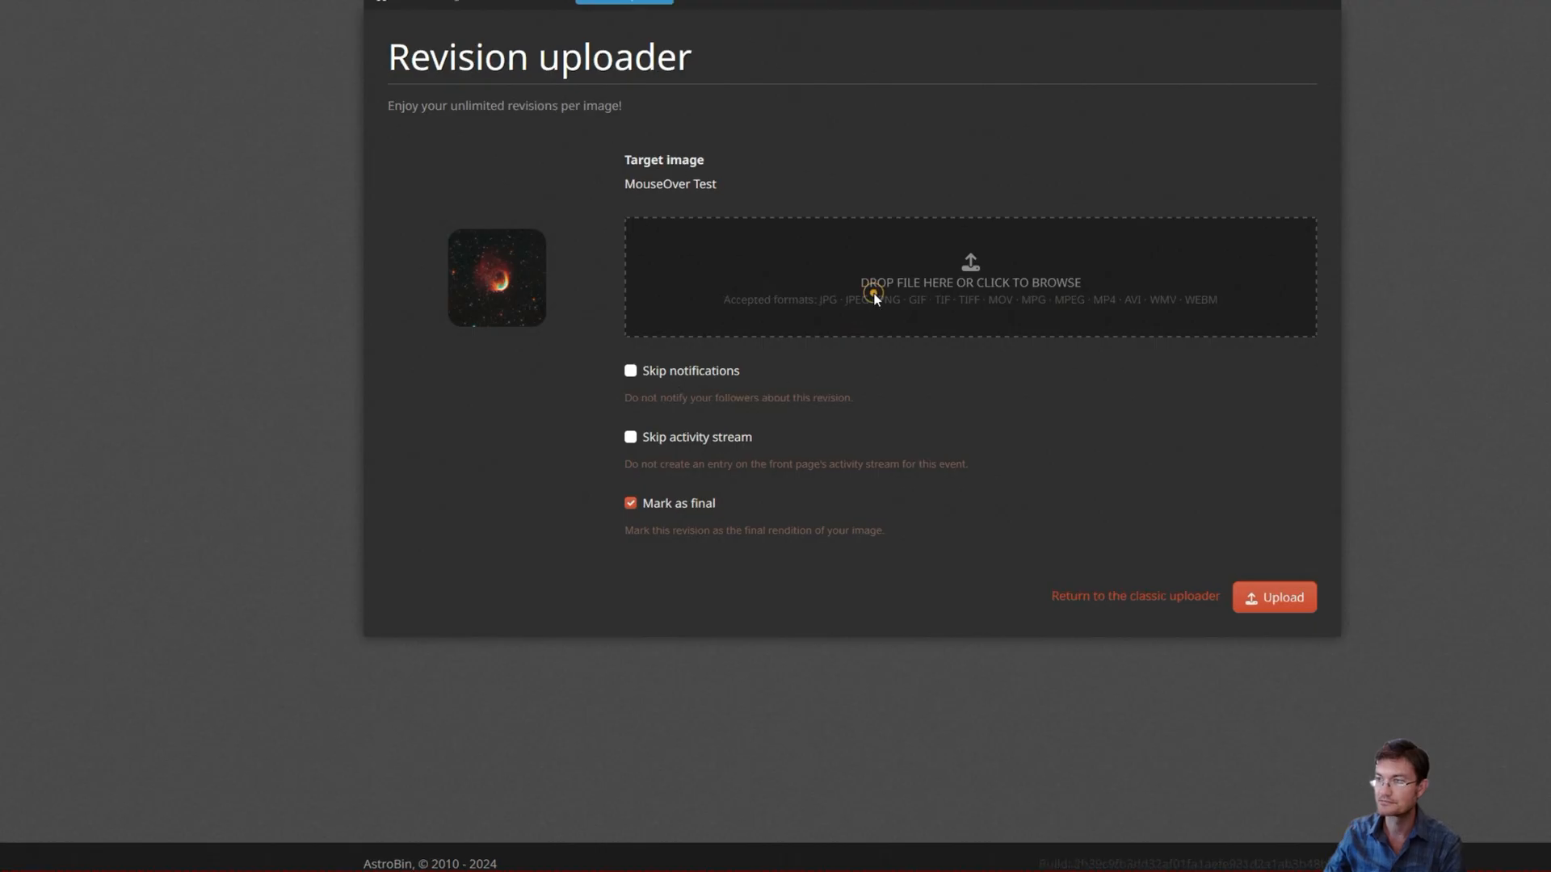
# - Select ZOOMIN.JPG as a non-final revision with notifications and activity stream skipped
pyautogui.click(969, 277)
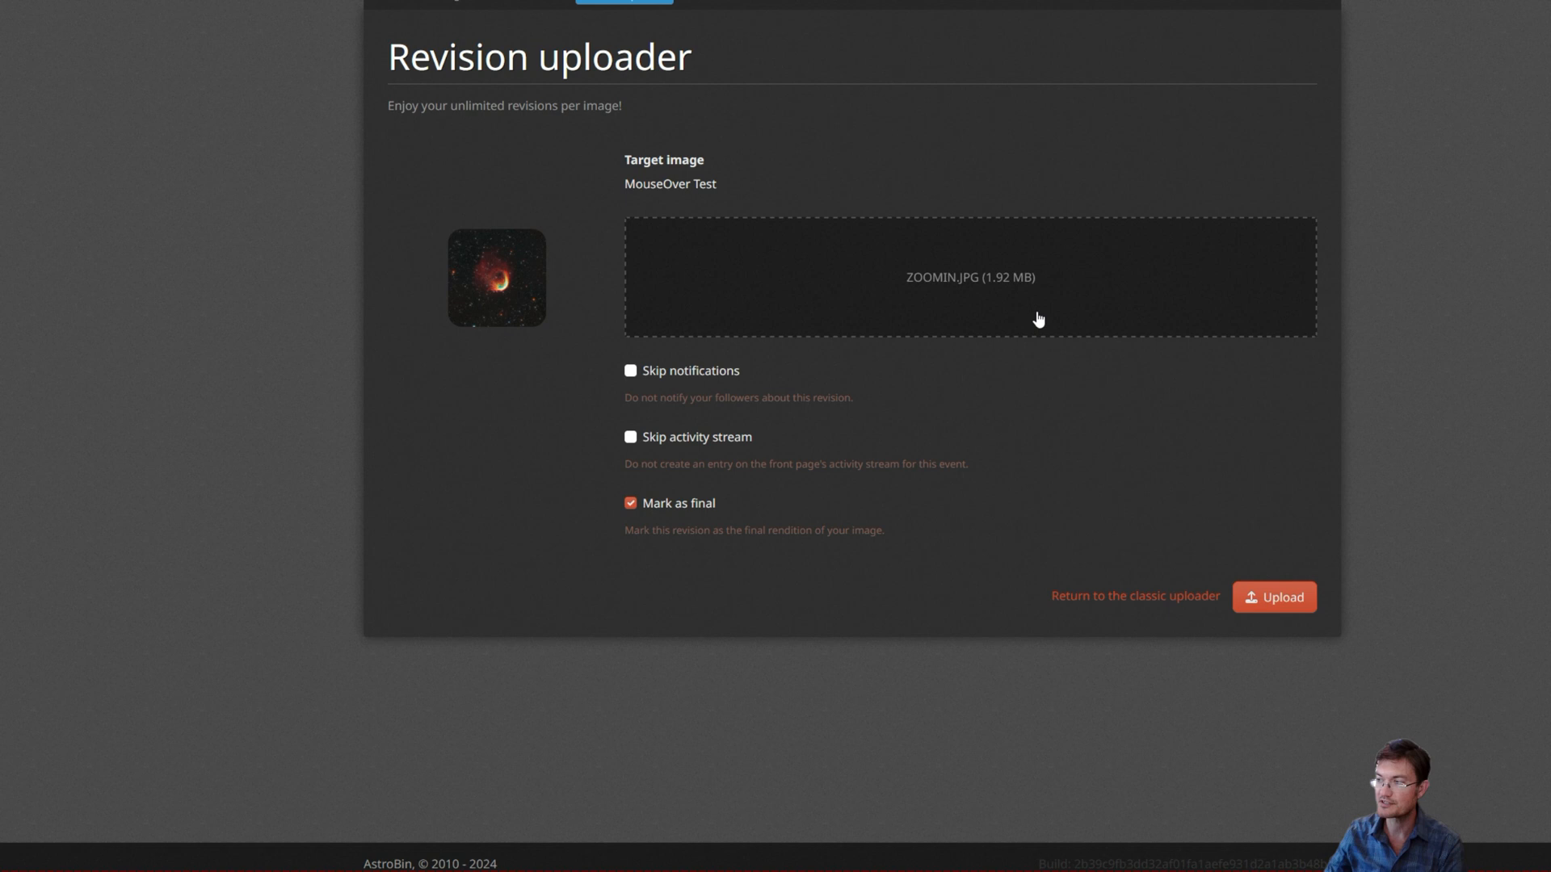
pyautogui.click(630, 503)
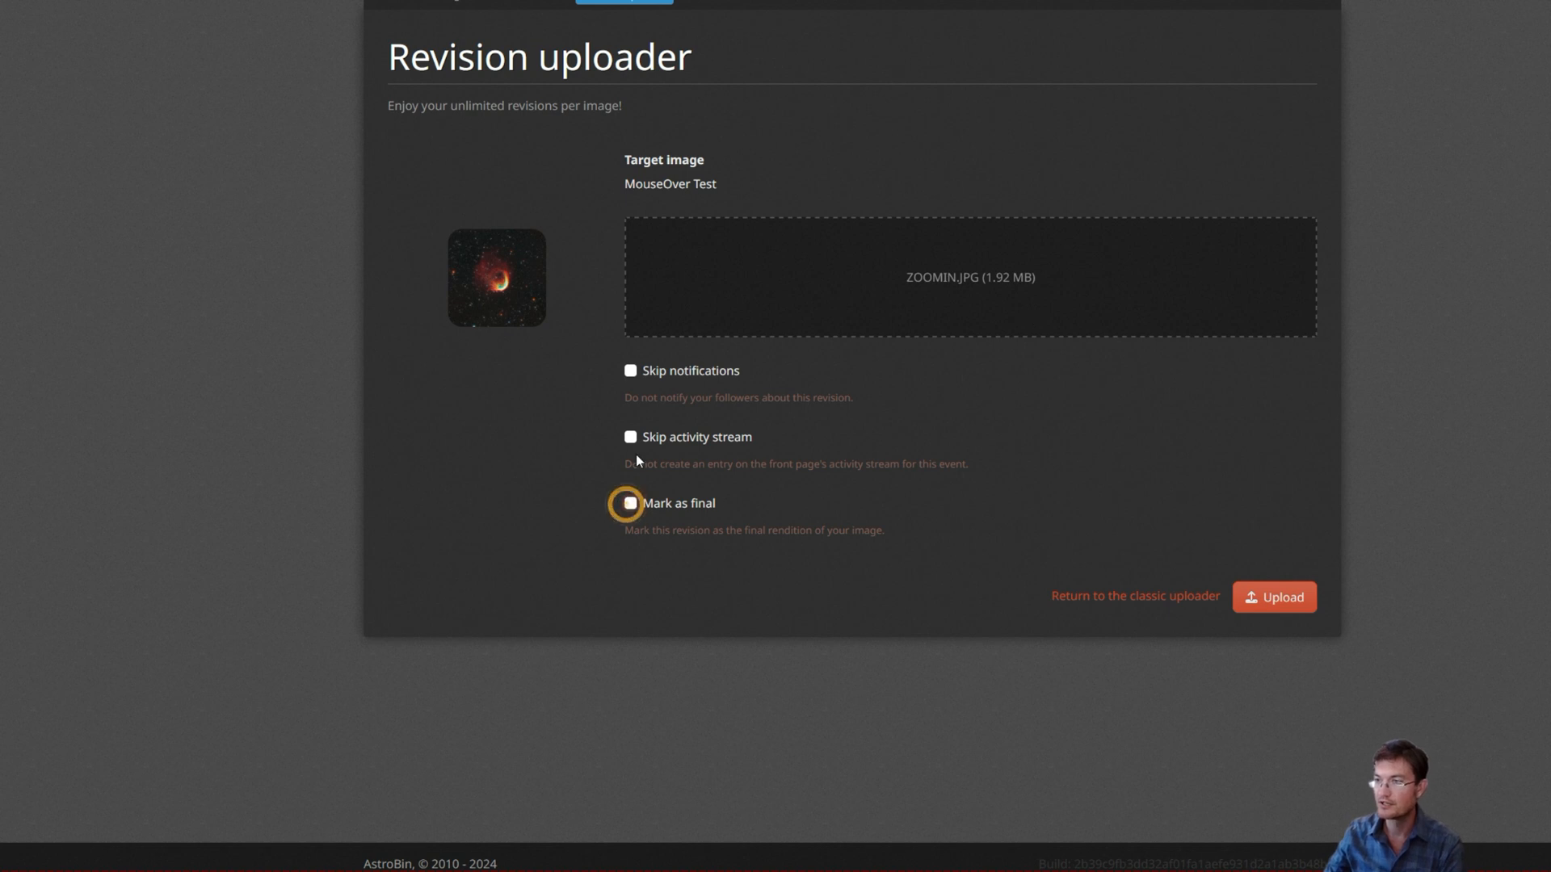
pyautogui.click(629, 370)
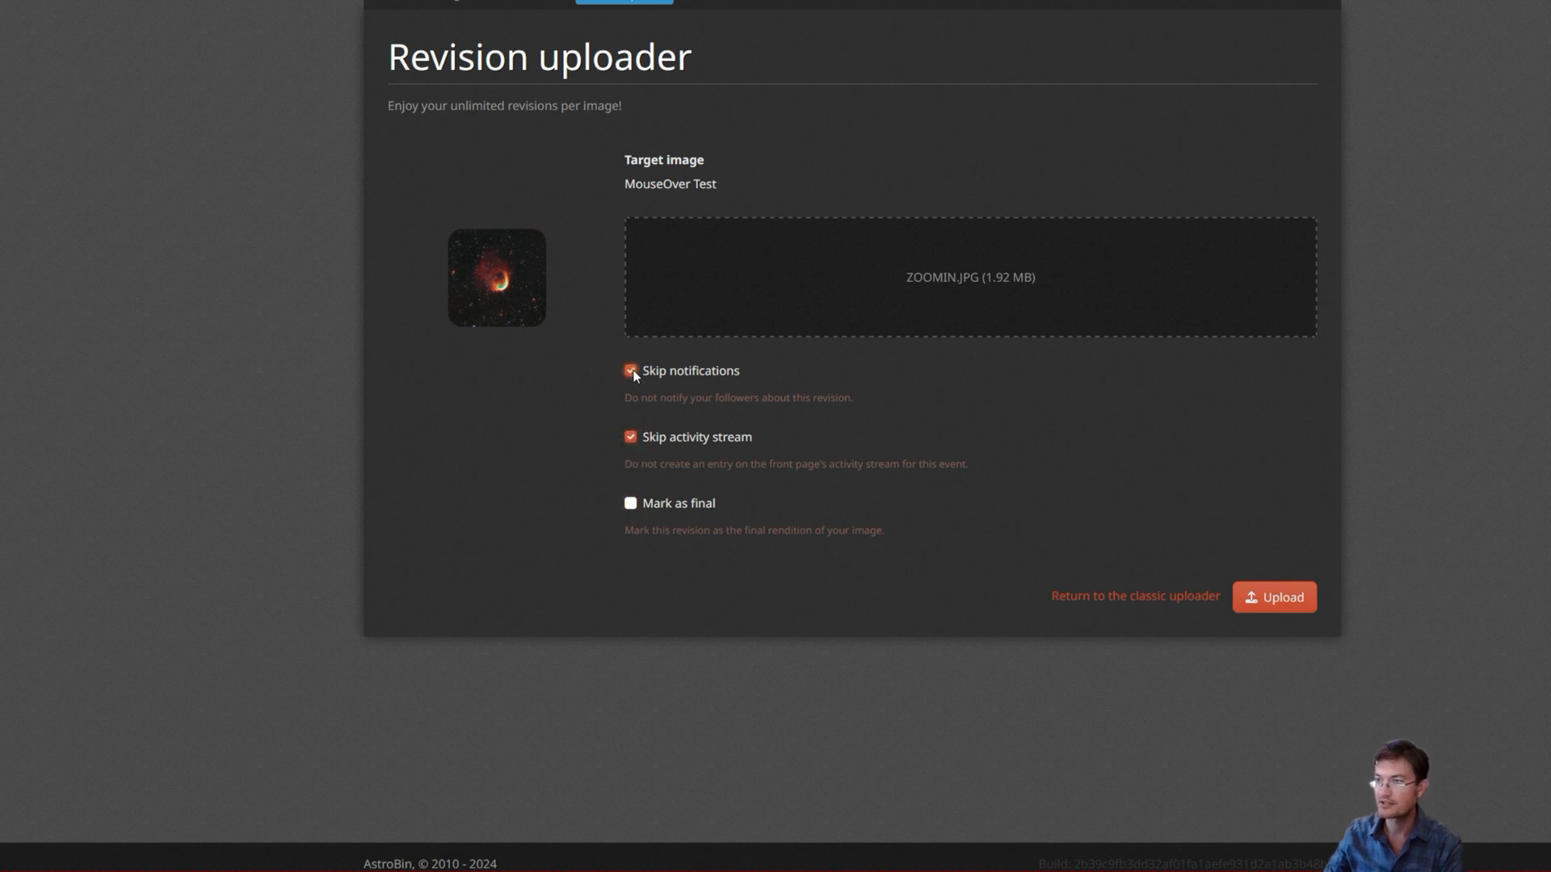
# - Upload the zoomed-in revision and save its Edit revision form
pyautogui.click(1273, 596)
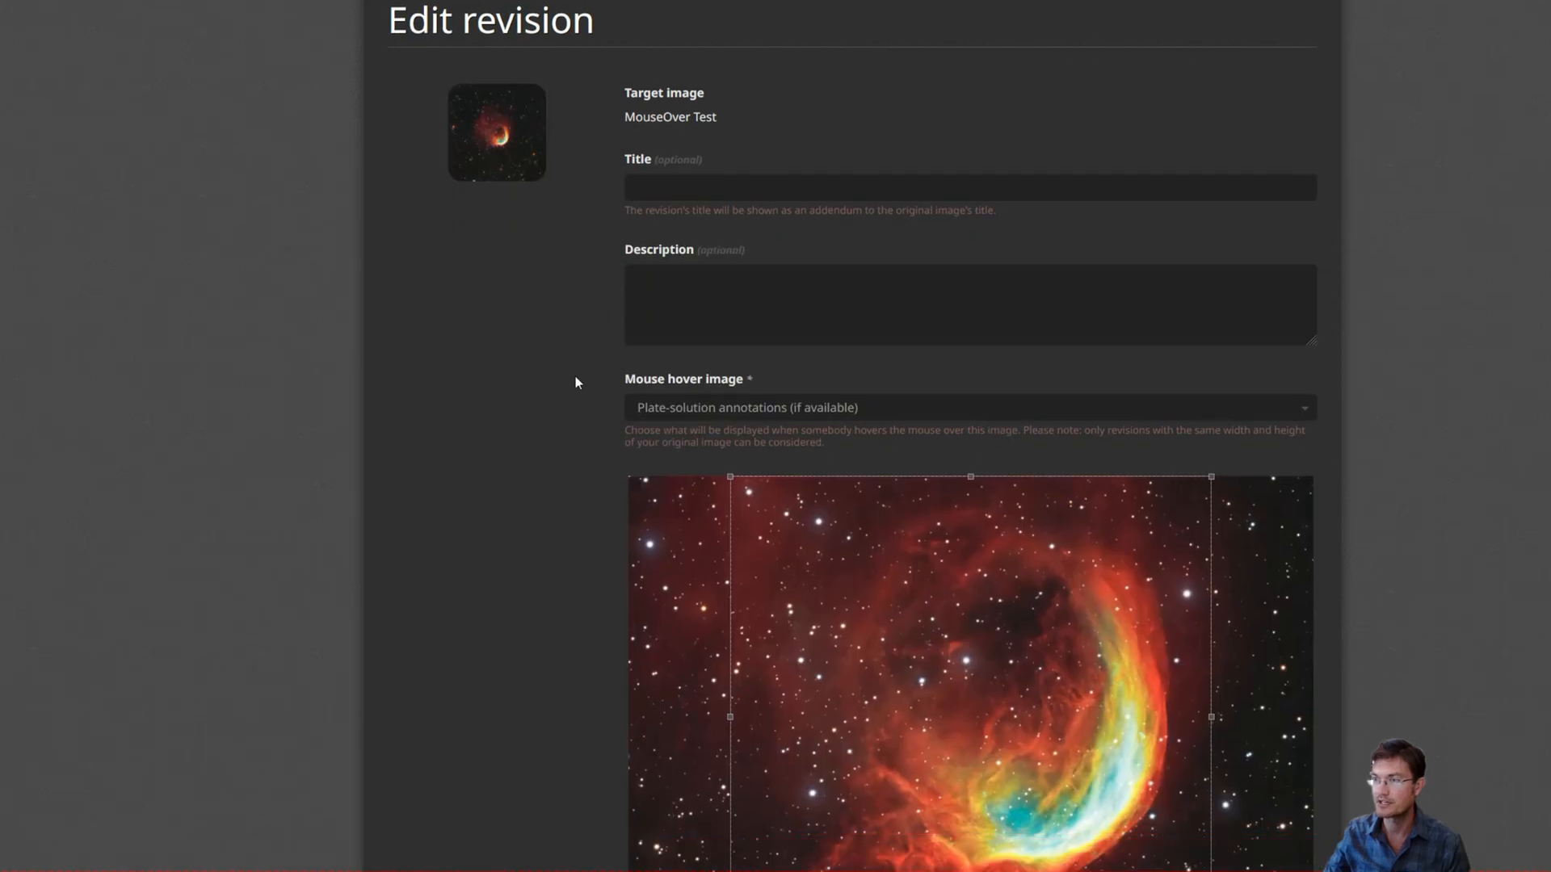
pyautogui.scroll(-3)
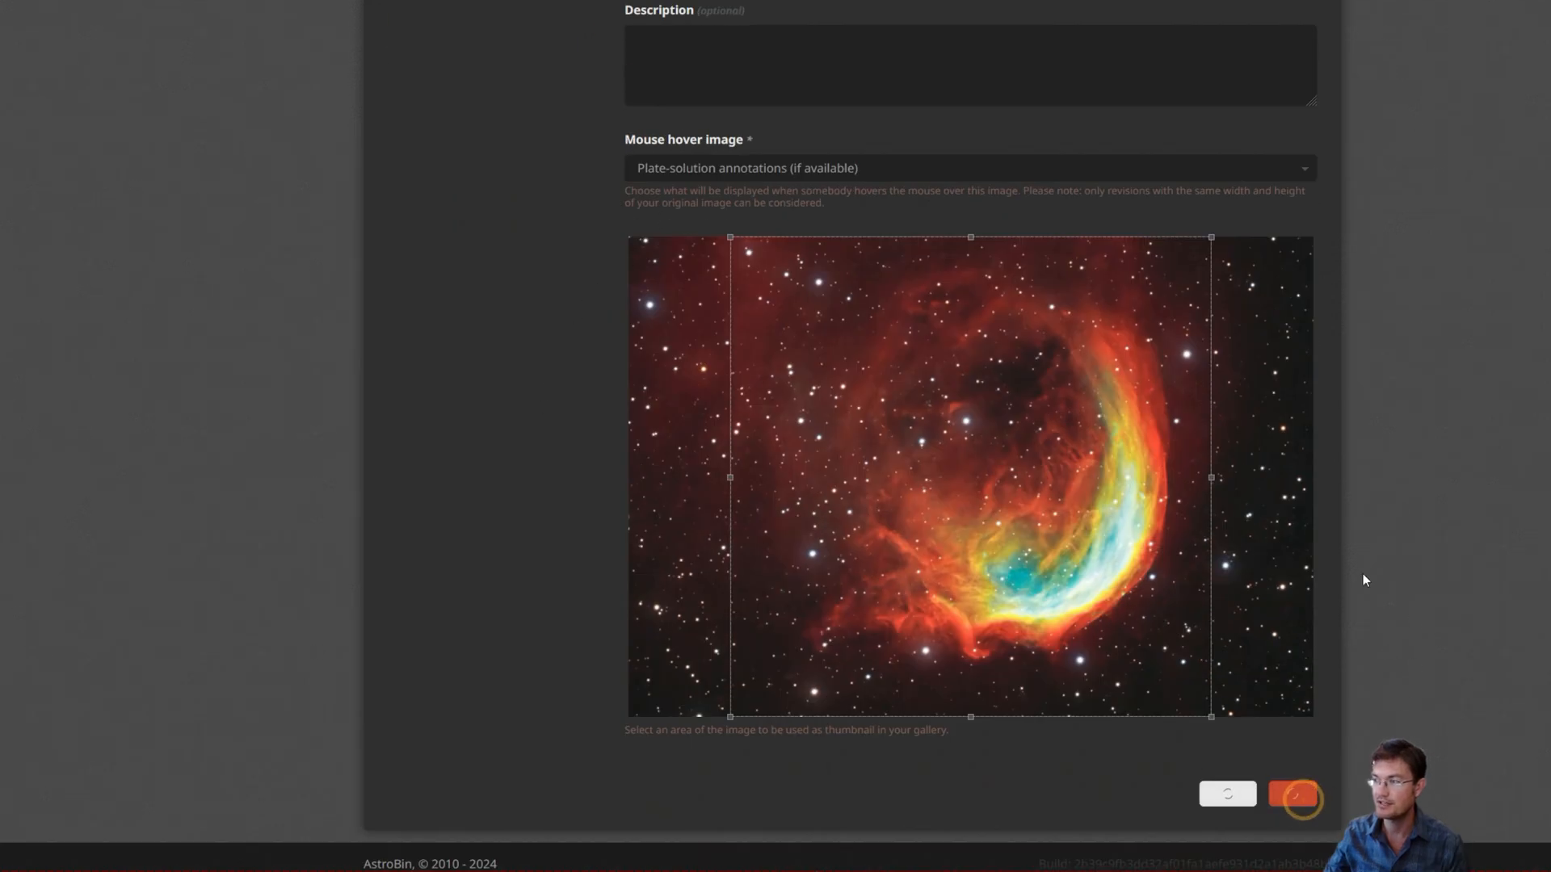
pyautogui.click(1293, 794)
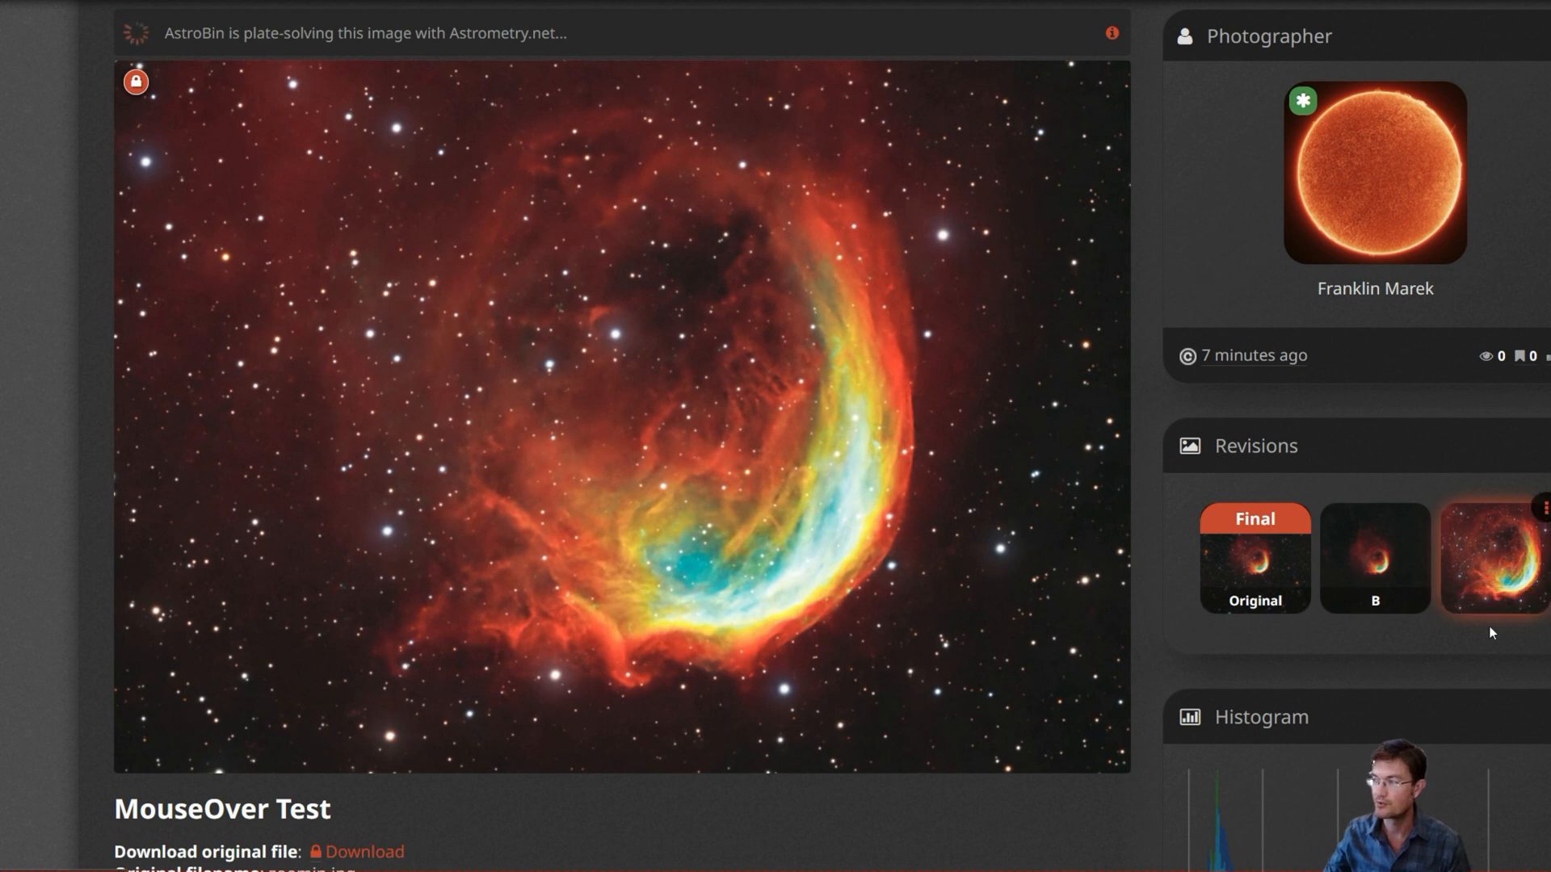
# - Check revision C, then set the Mouse hover image to Revision: C (8754x6152) and save
pyautogui.click(1494, 556)
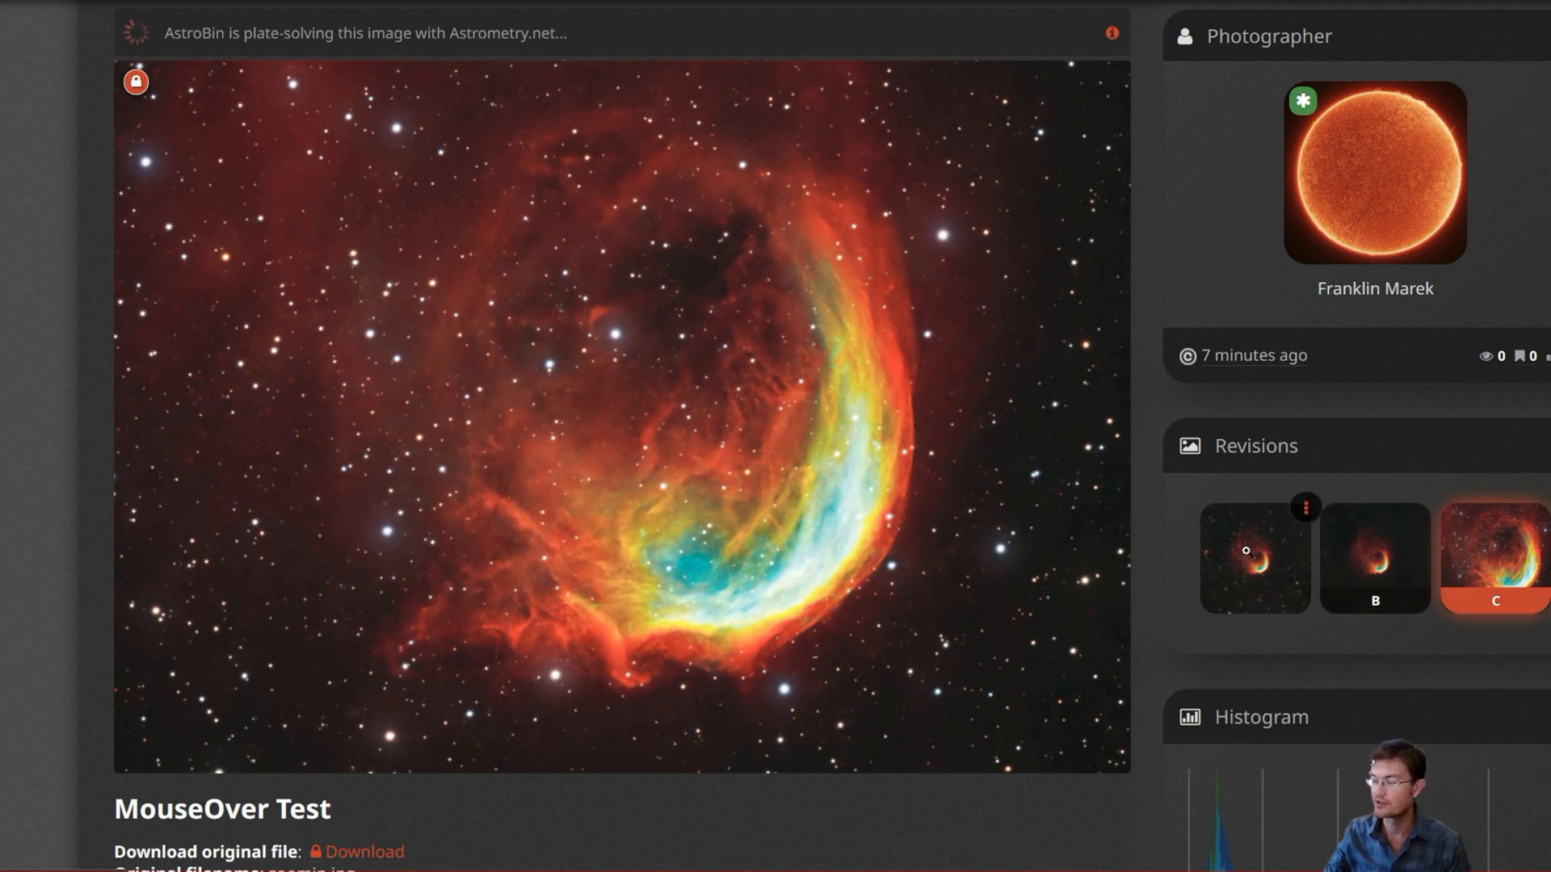
pyautogui.click(279, 172)
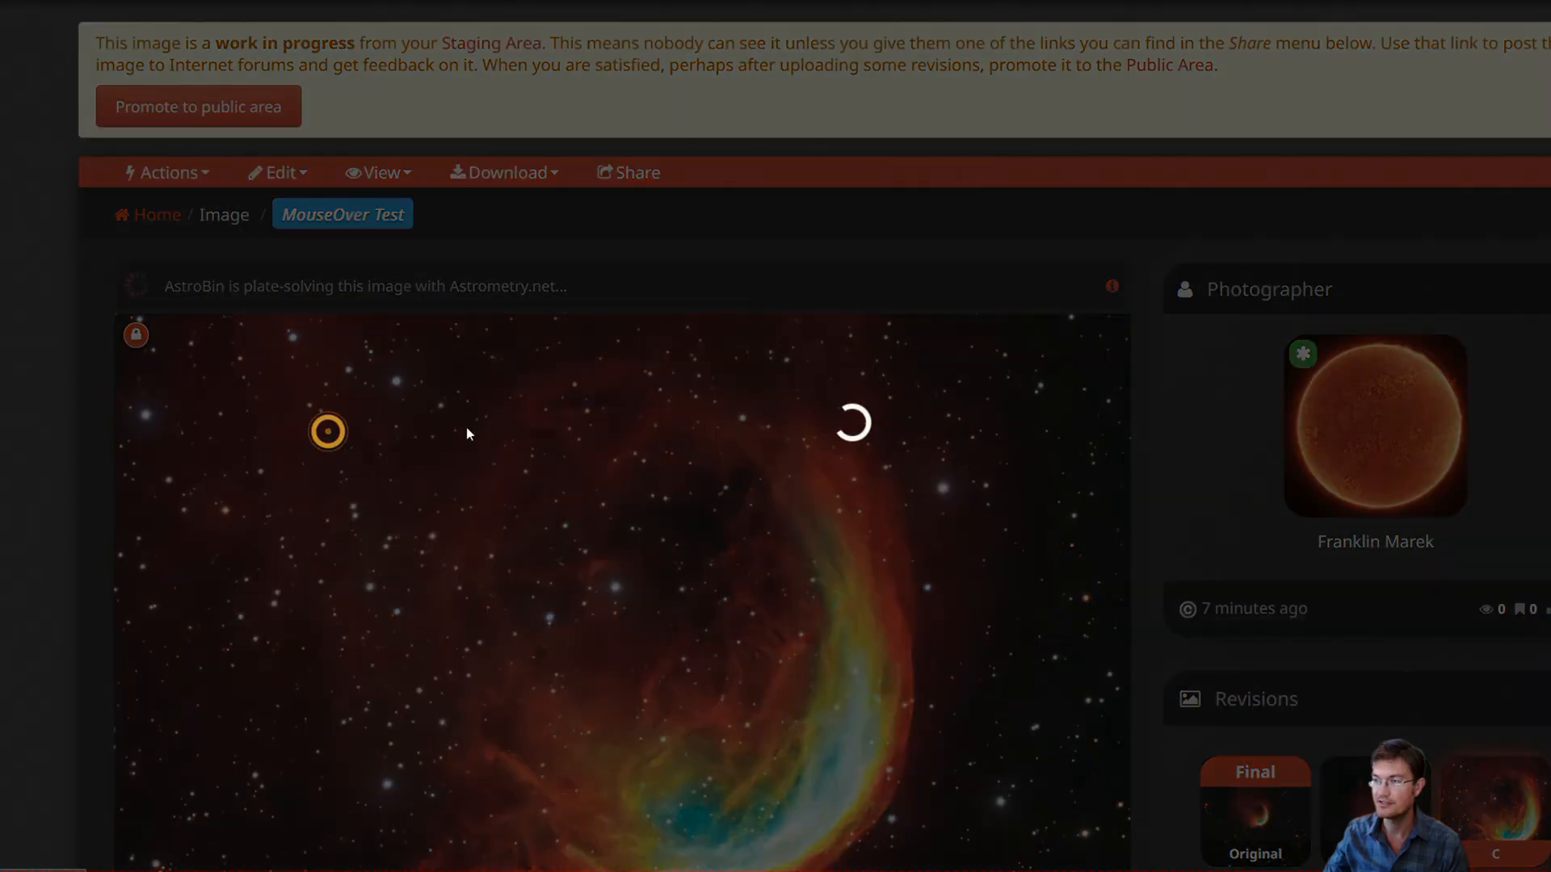
pyautogui.click(850, 217)
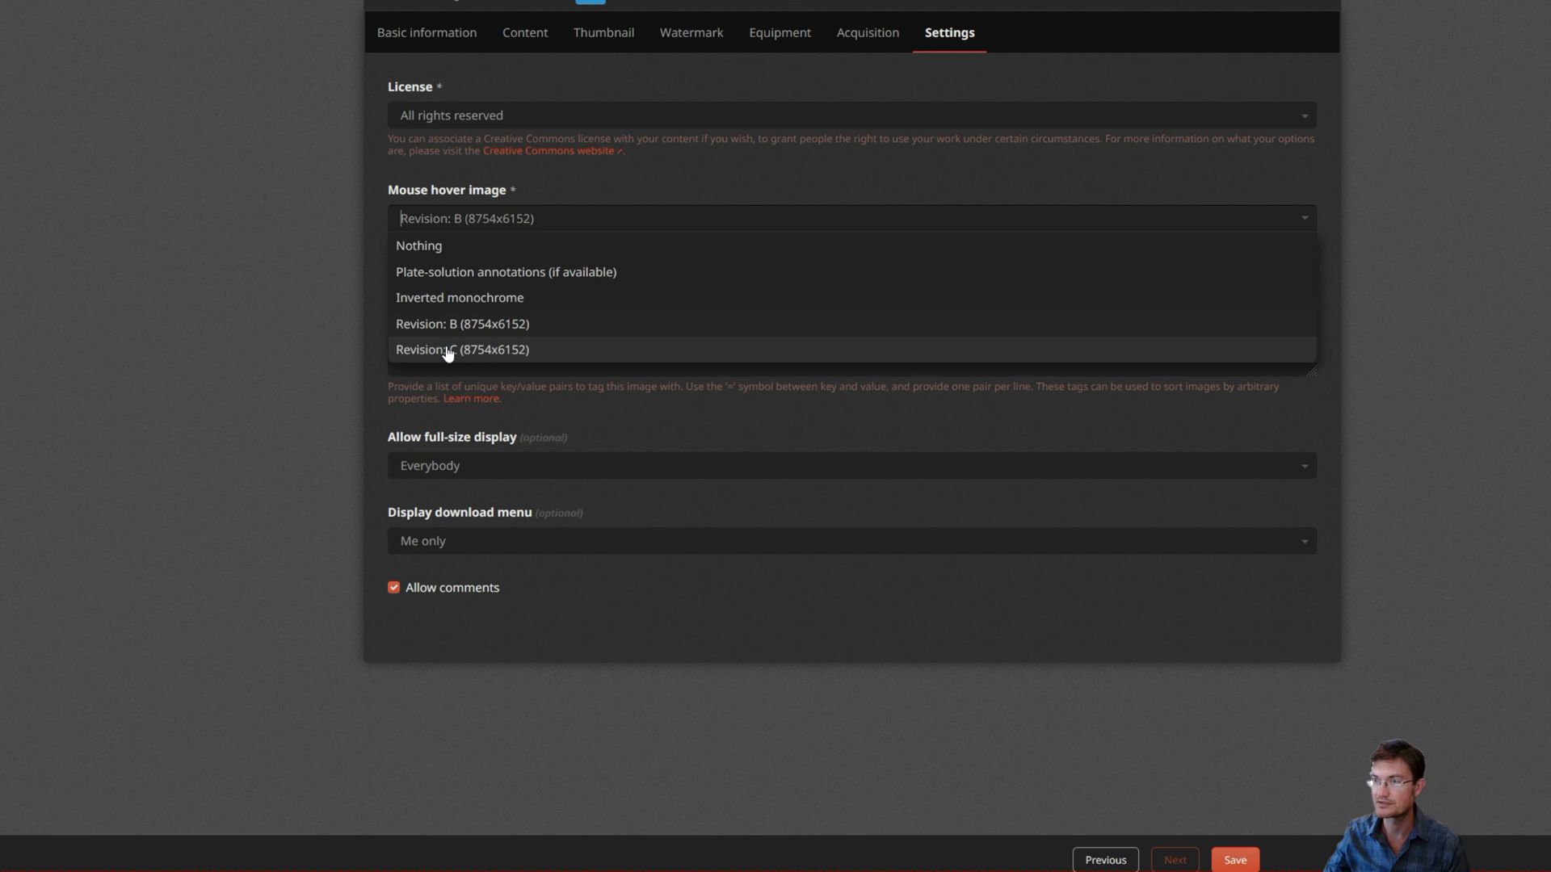
pyautogui.click(461, 348)
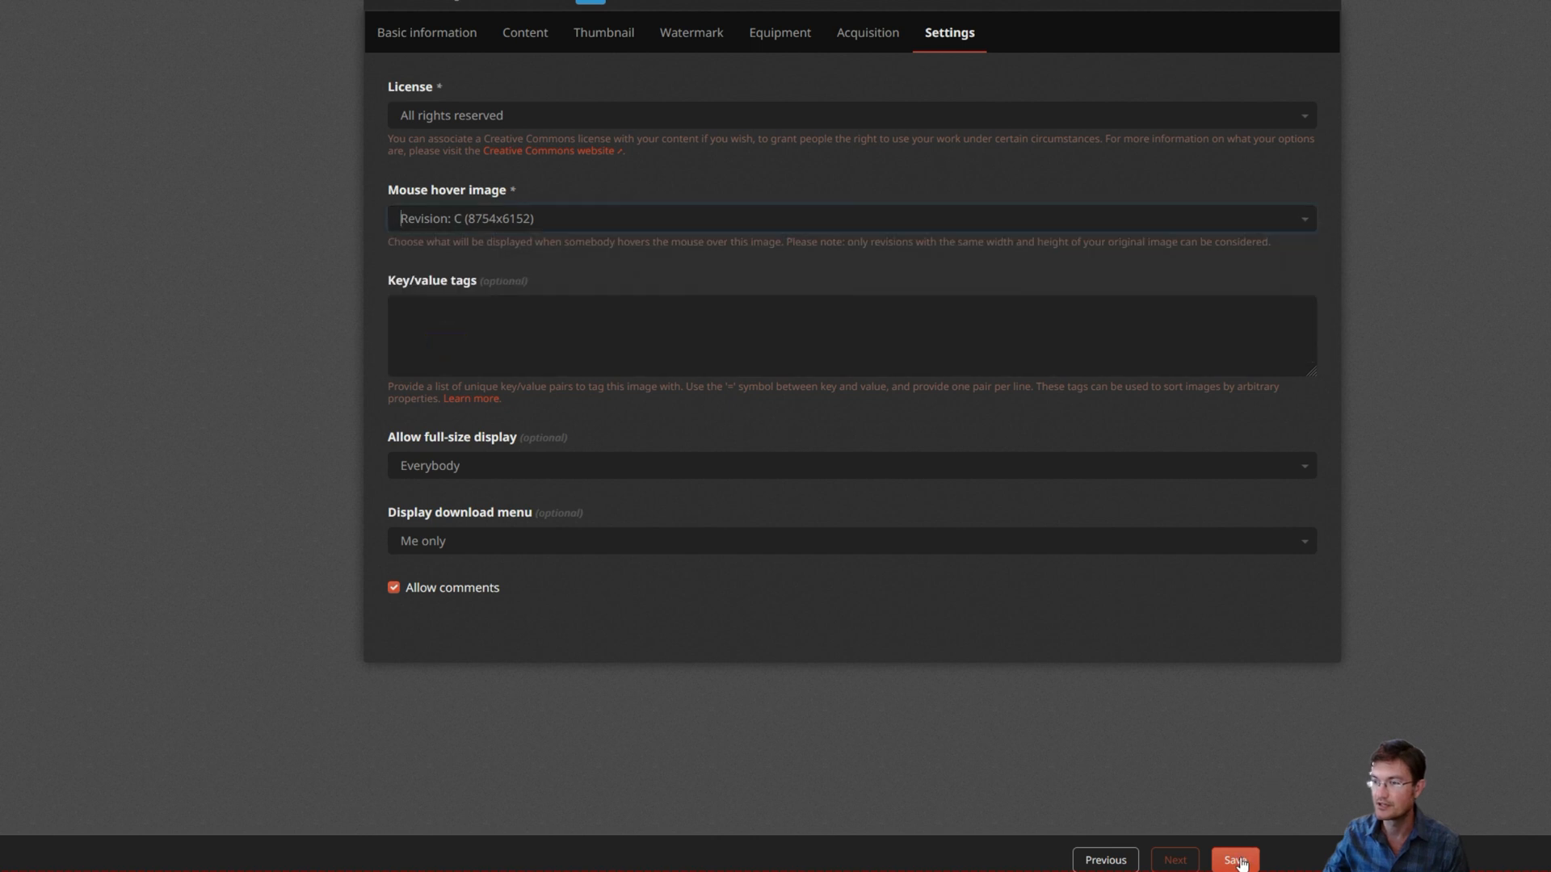
pyautogui.click(1233, 859)
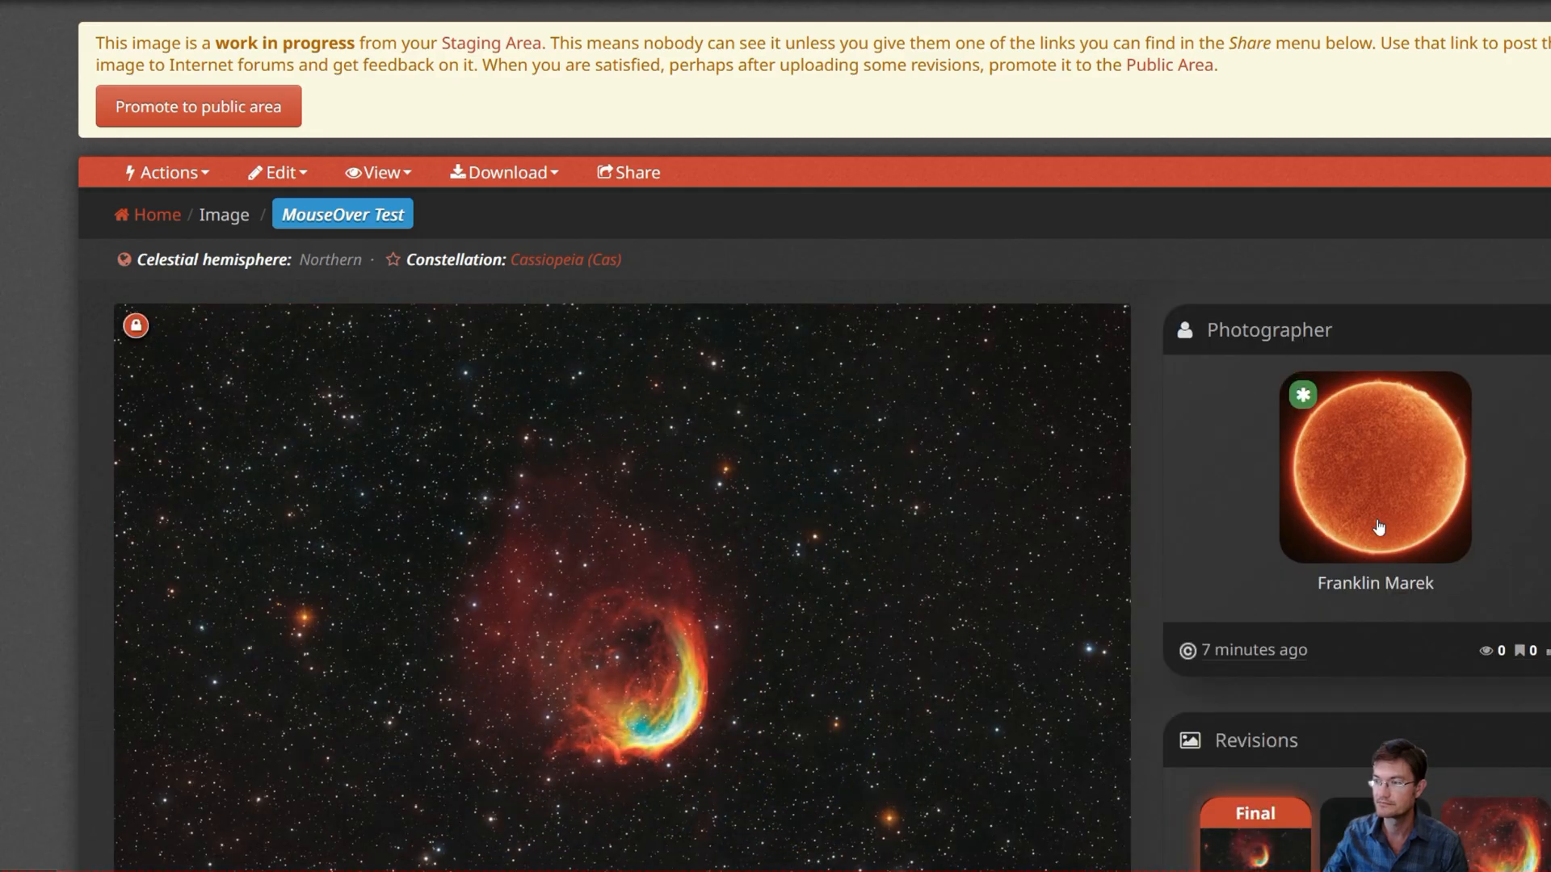
pyautogui.scroll(-3)
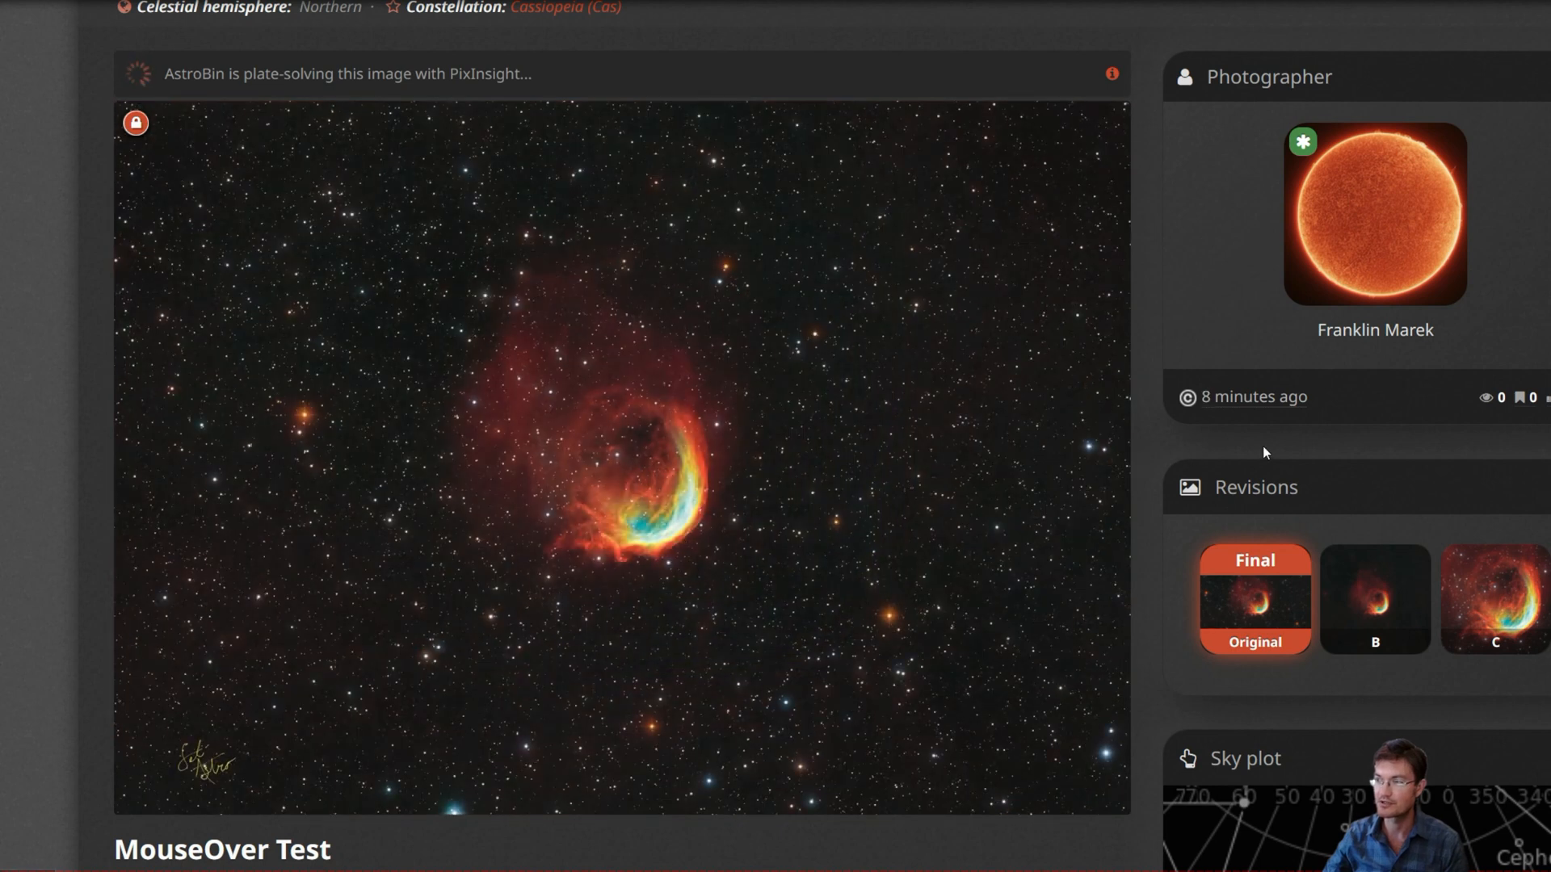
pyautogui.moveTo(1207, 484)
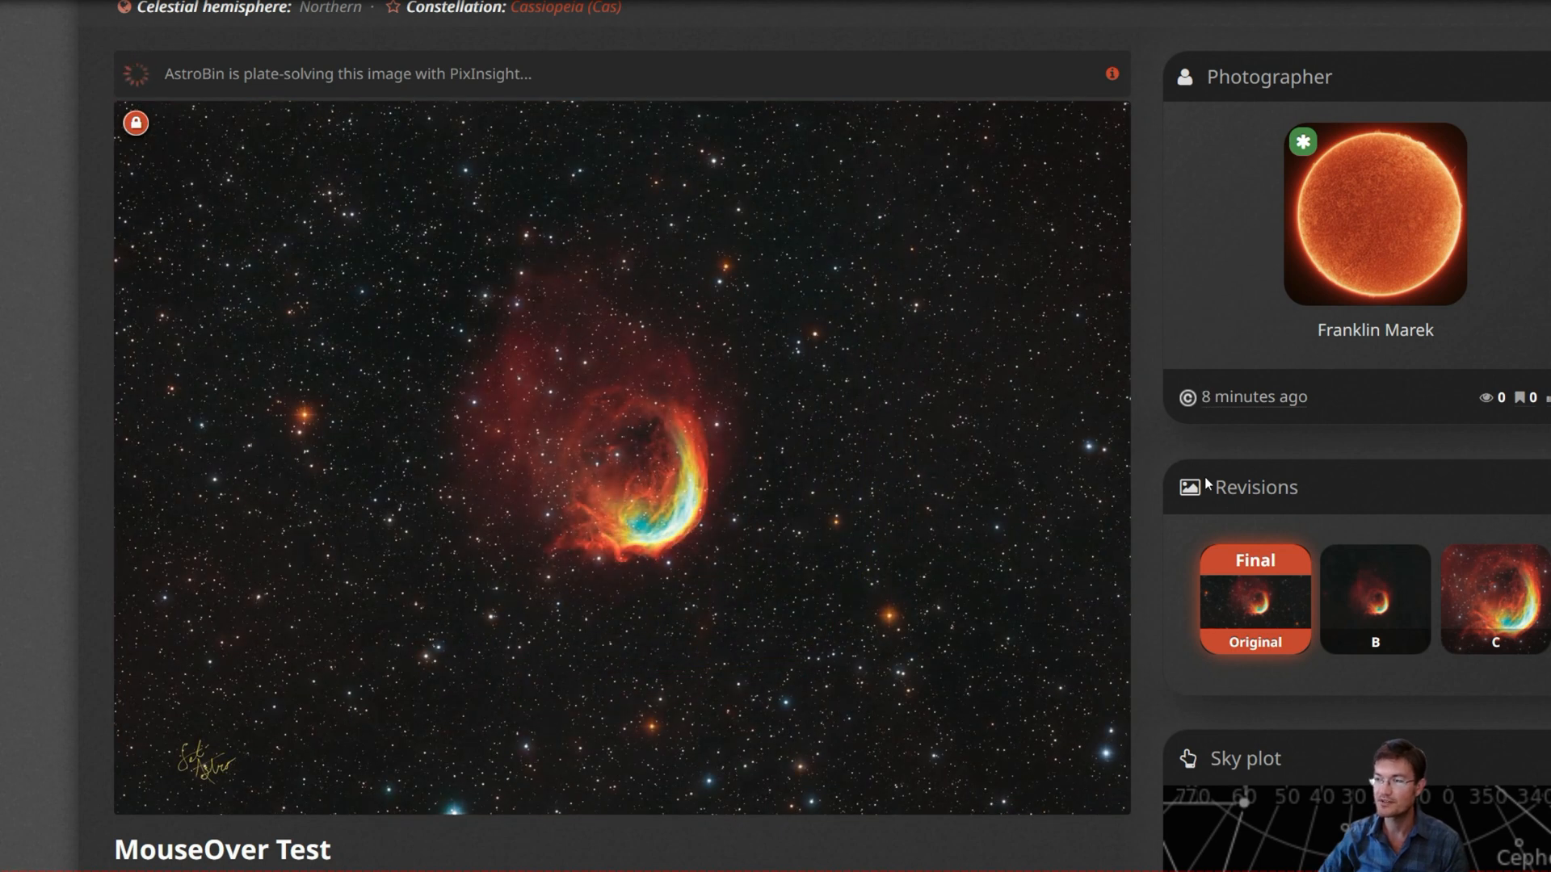